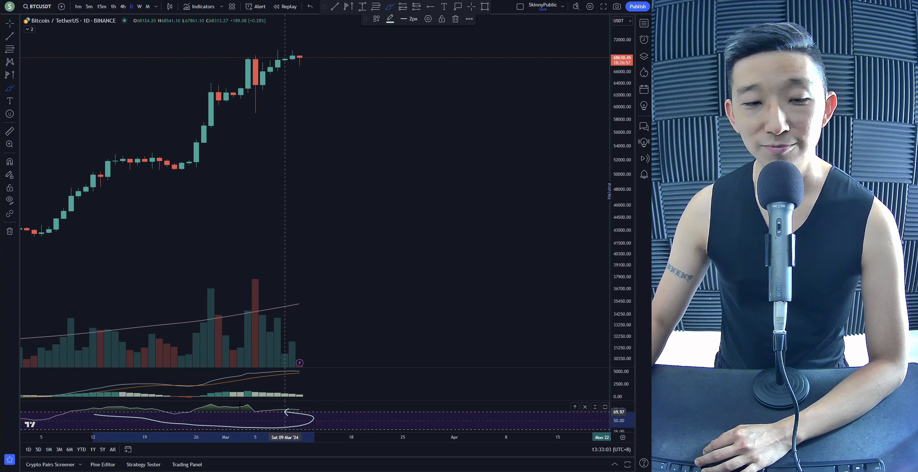
- Switch the BTCUSDT chart interval from 1D to weekly (1W)
{"action": "left_click", "coordinate": [140, 6]}
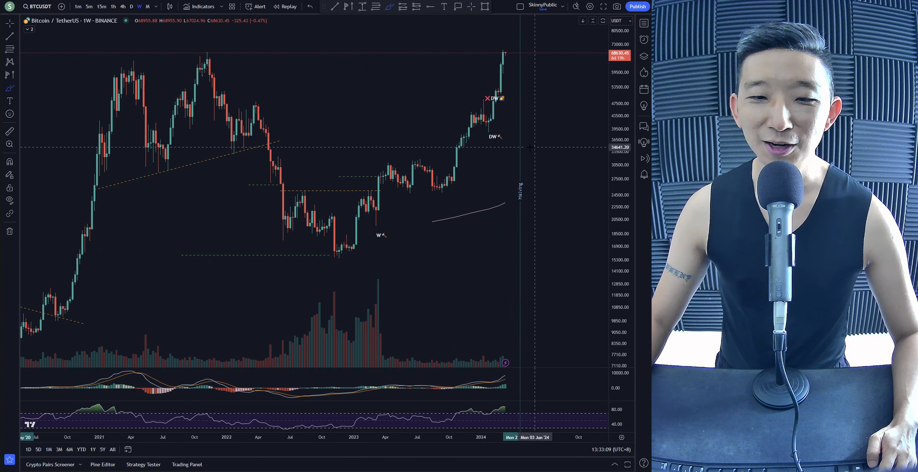
{"action": "mouse_move", "coordinate": [93, 104]}
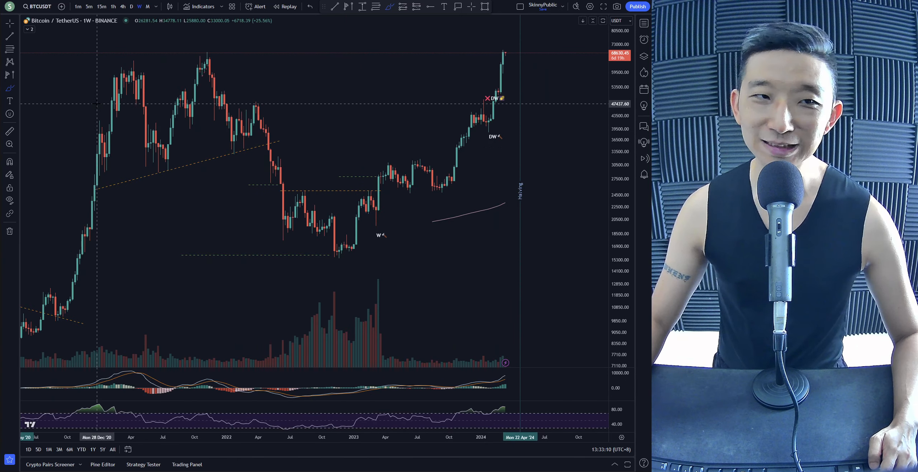
{"action": "mouse_move", "coordinate": [511, 61]}
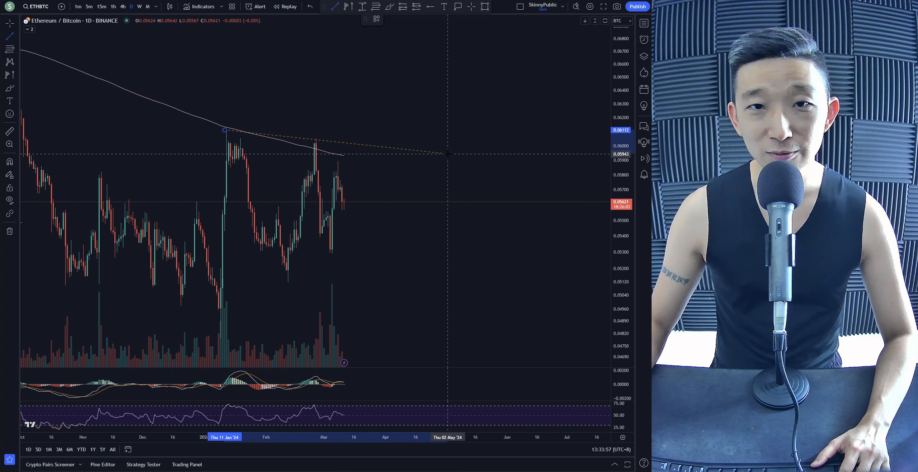
{"action": "mouse_move", "coordinate": [420, 258]}
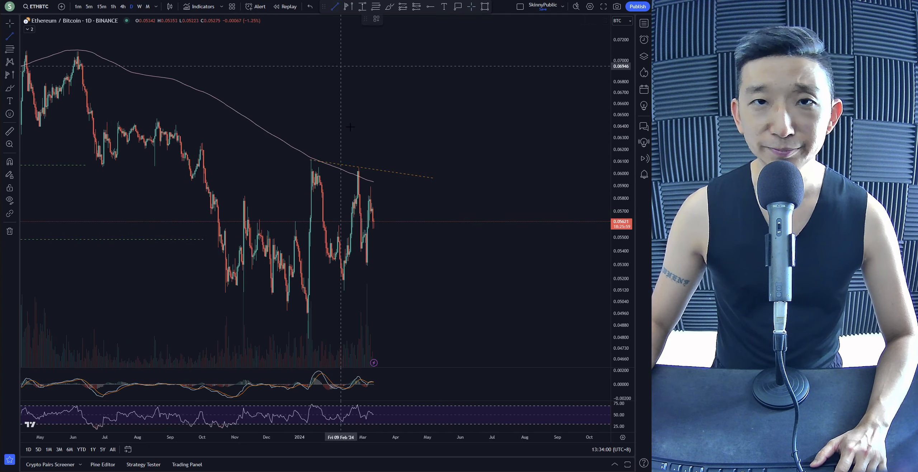
- Zoom out the ETH/BTC daily chart and pan back to show prices since 2020
{"action": "left_click_drag", "start_coordinate": [341, 292], "coordinate": [444, 197]}
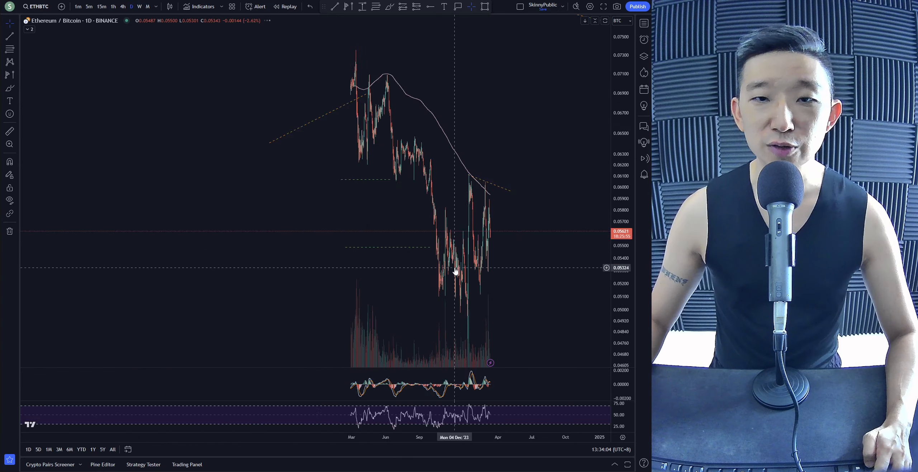
{"action": "scroll", "scroll_direction": "down", "scroll_amount": 3}
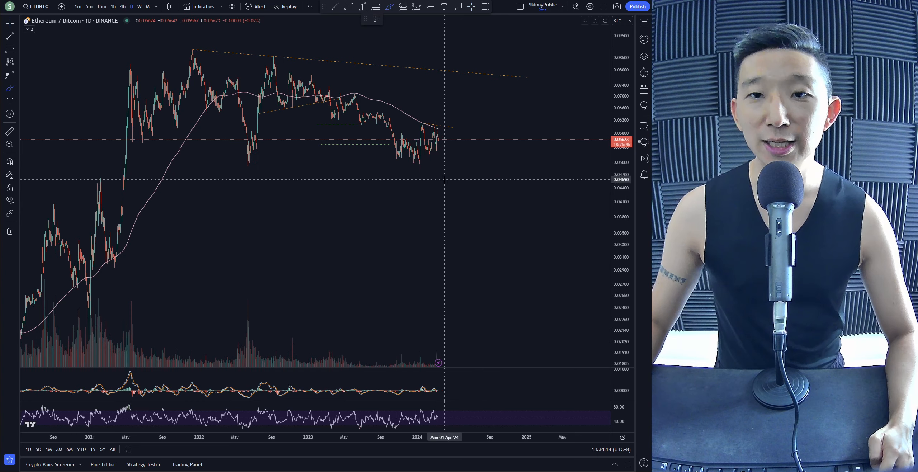
{"action": "left_click_drag", "start_coordinate": [438, 123], "coordinate": [456, 81]}
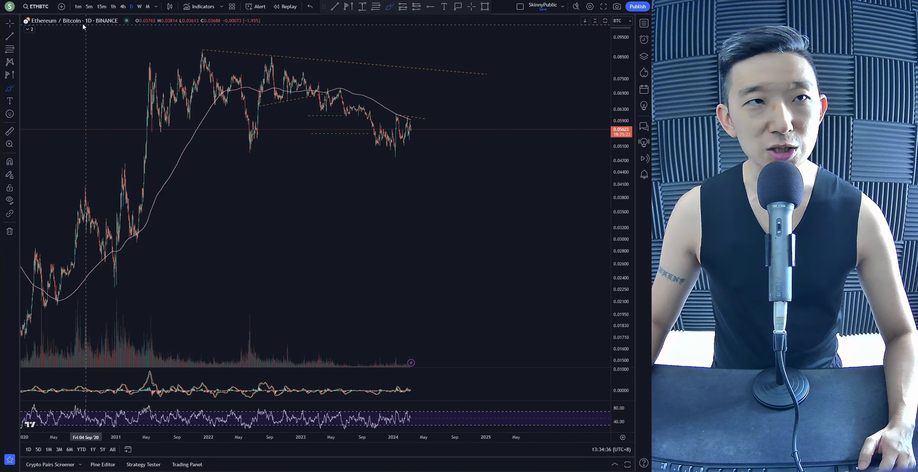
{"action": "mouse_move", "coordinate": [398, 107]}
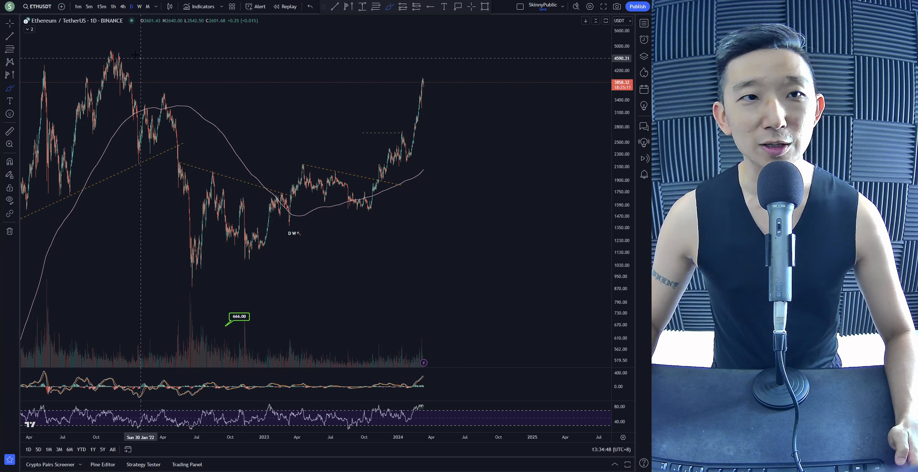
{"action": "mouse_move", "coordinate": [424, 94]}
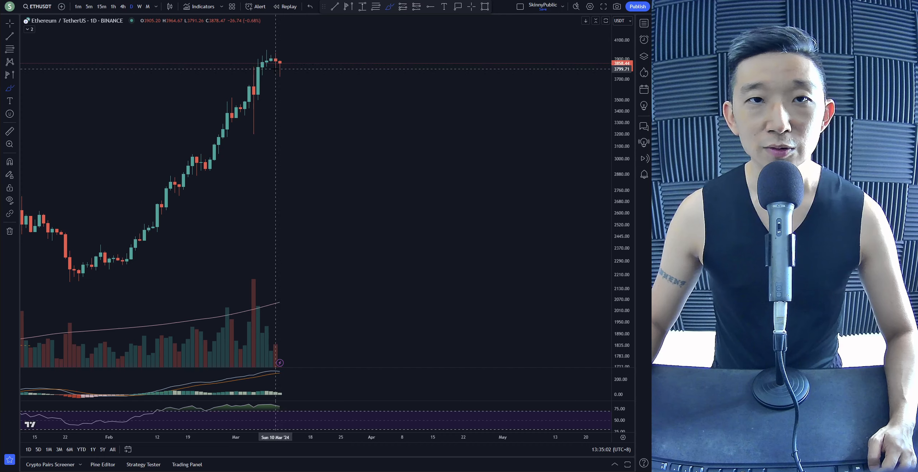
{"action": "mouse_move", "coordinate": [305, 85]}
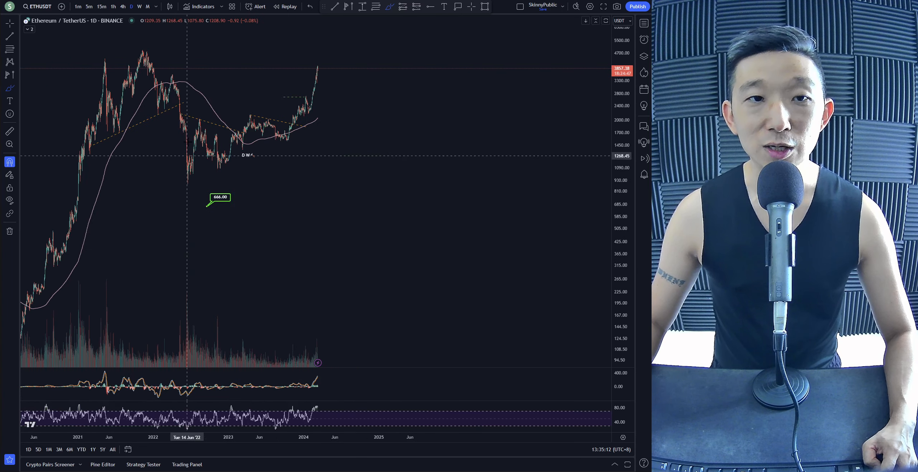
{"action": "mouse_move", "coordinate": [316, 85]}
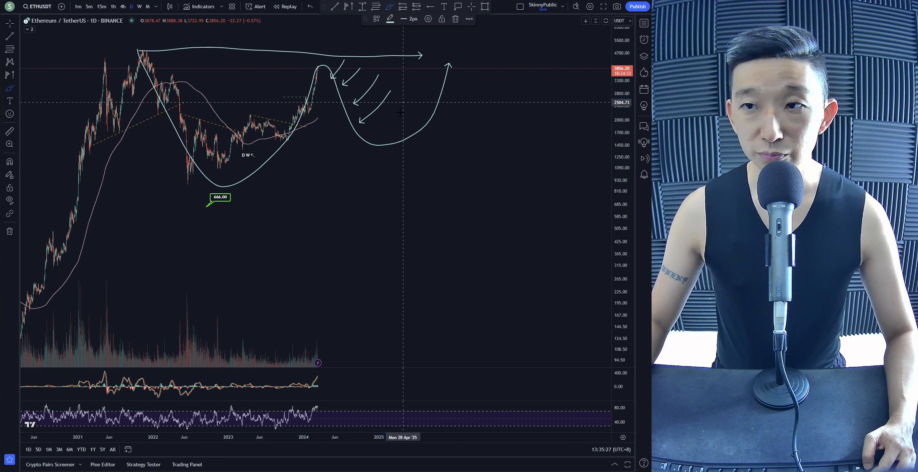
{"action": "mouse_move", "coordinate": [395, 184]}
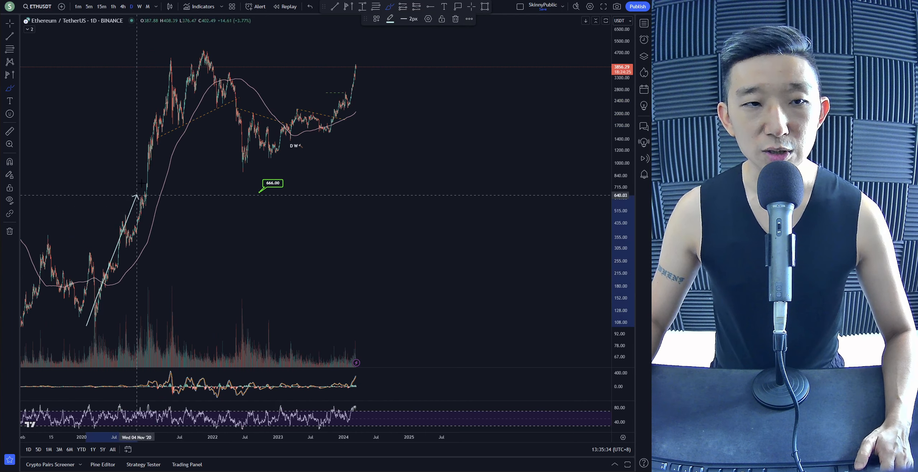
{"action": "mouse_move", "coordinate": [182, 59]}
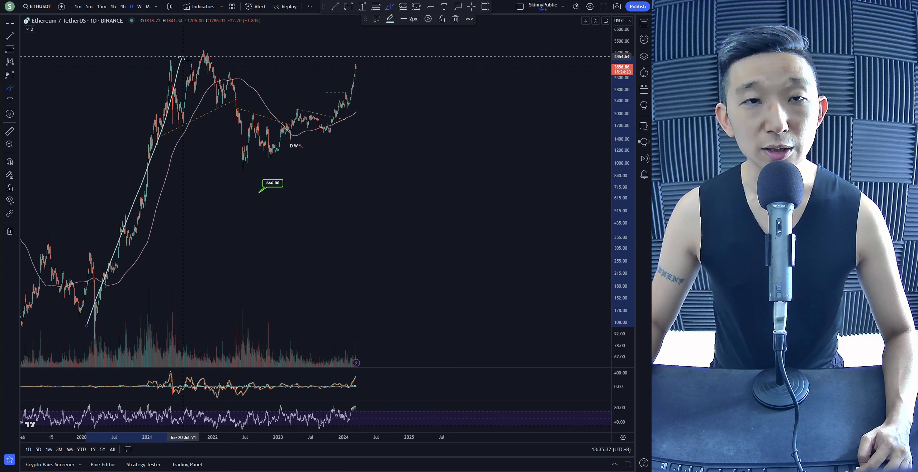
{"action": "mouse_move", "coordinate": [349, 105]}
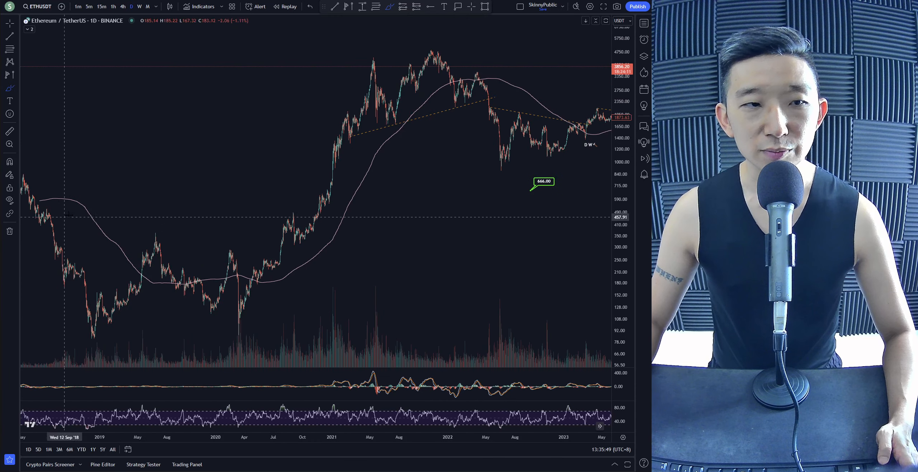
- Check weekly history since 2021, then zoom into daily candles from August 2023 to March 2024
{"action": "left_click_drag", "start_coordinate": [73, 216], "coordinate": [316, 269]}
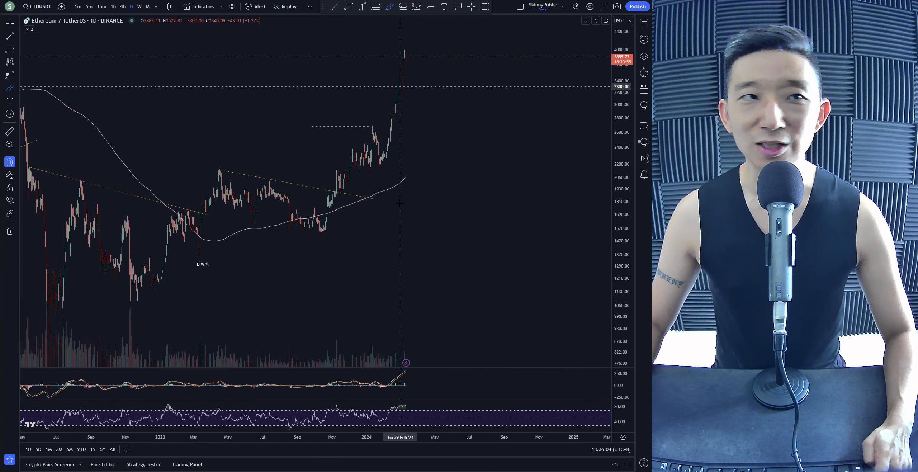
{"action": "left_click", "coordinate": [139, 6]}
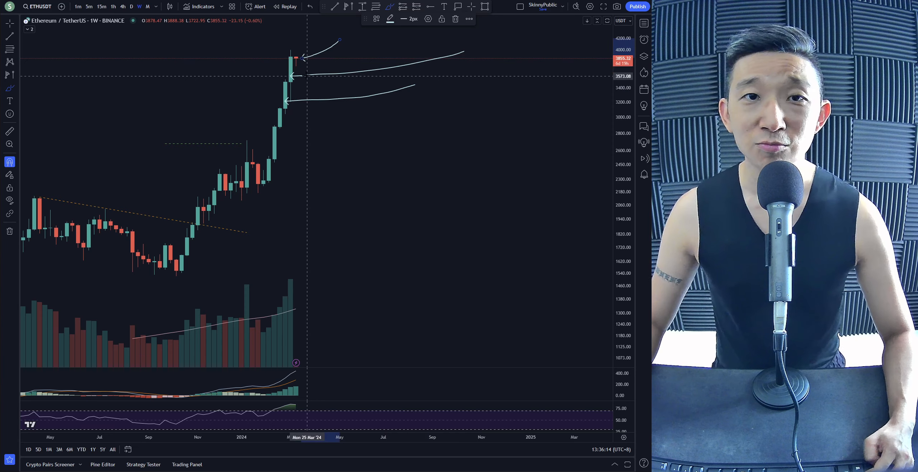
{"action": "mouse_move", "coordinate": [306, 76]}
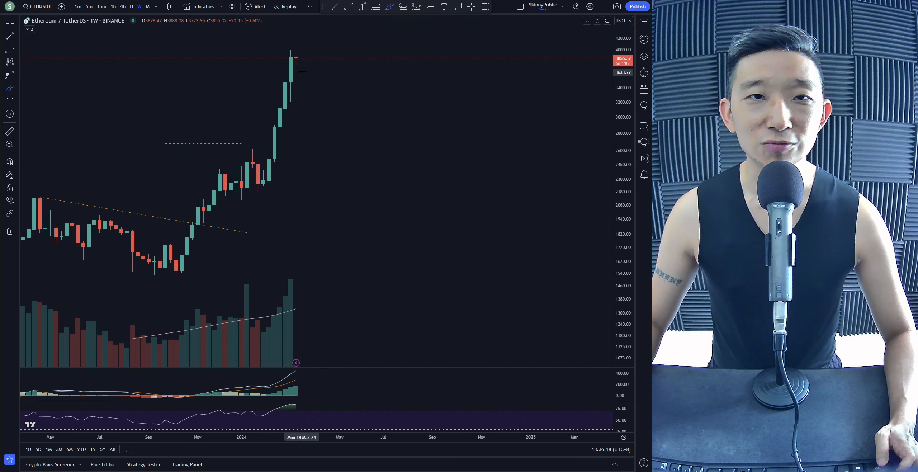
{"action": "left_click_drag", "start_coordinate": [295, 75], "coordinate": [337, 88]}
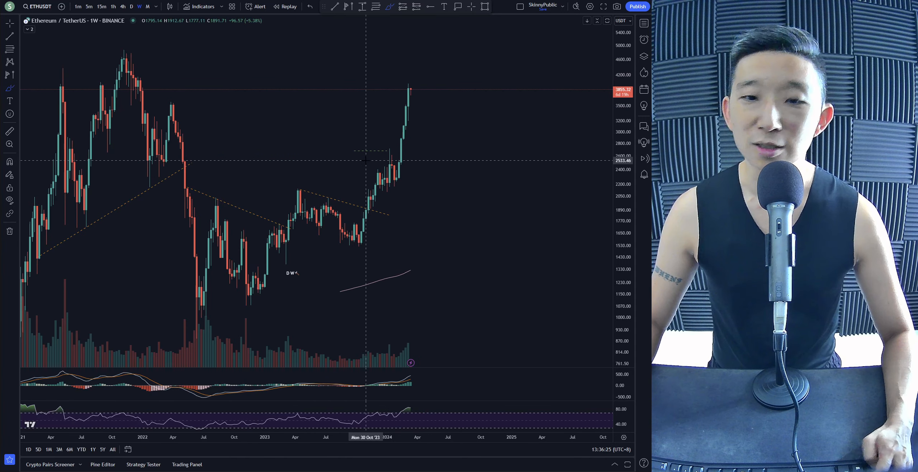
{"action": "mouse_move", "coordinate": [338, 155]}
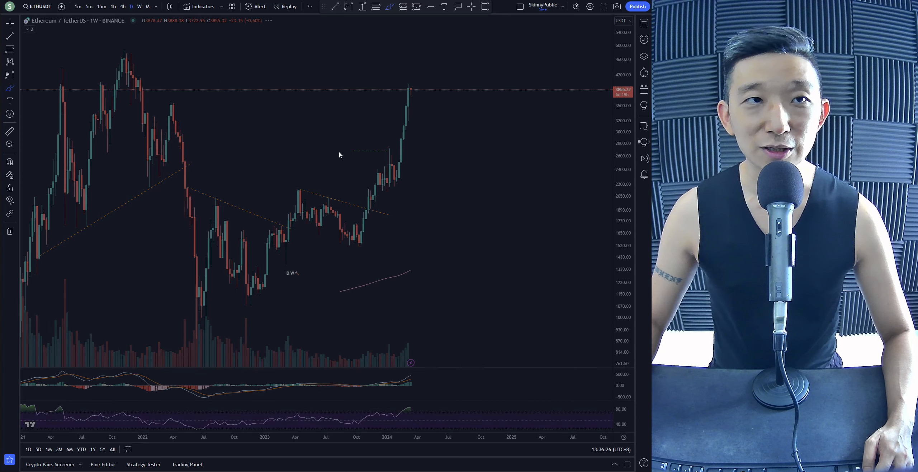
{"action": "left_click", "coordinate": [139, 6]}
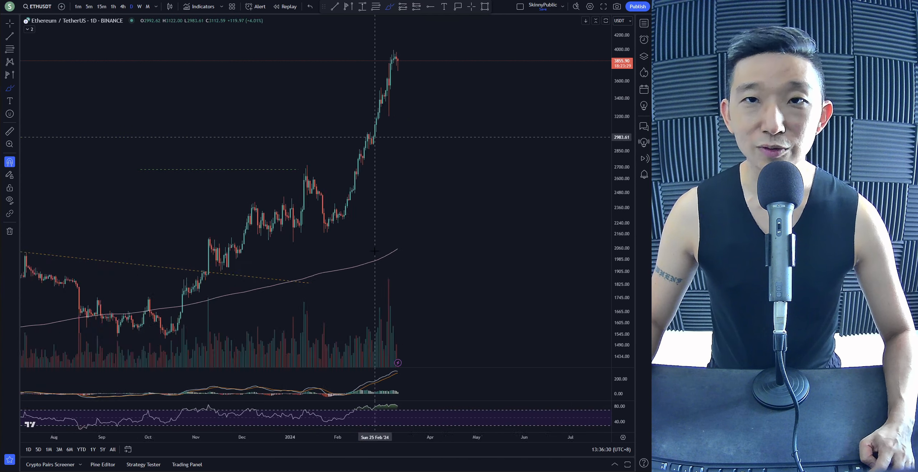
{"action": "scroll", "scroll_direction": "down", "scroll_amount": 3}
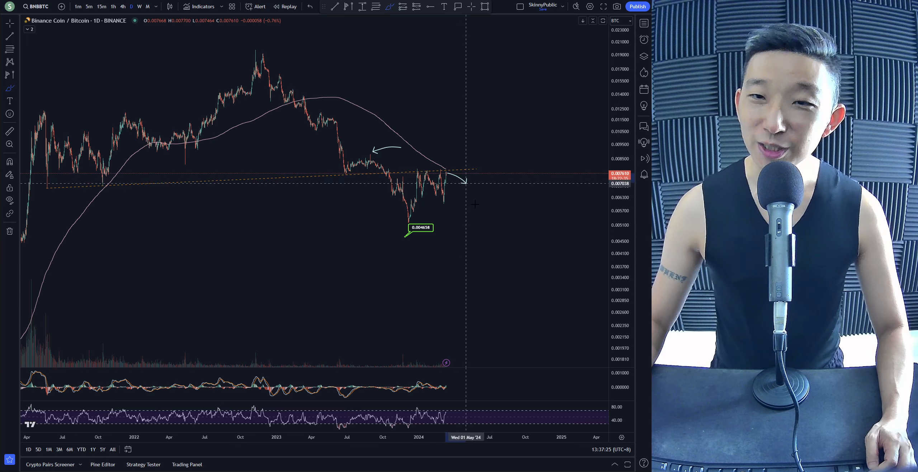
{"action": "mouse_move", "coordinate": [479, 225]}
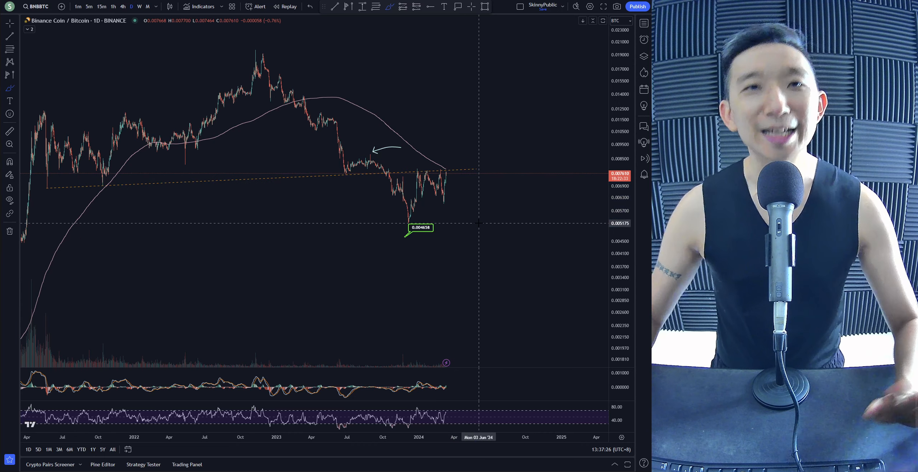
{"action": "mouse_move", "coordinate": [445, 176]}
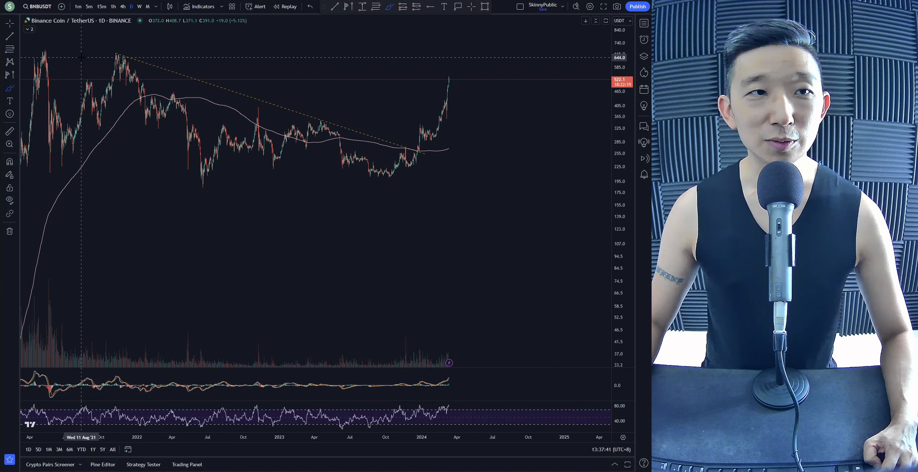
- Brush horizontal arrows at the late-2021 BNB/USDT highs and across the 2022–2023 range
{"action": "left_click_drag", "start_coordinate": [100, 56], "coordinate": [516, 59]}
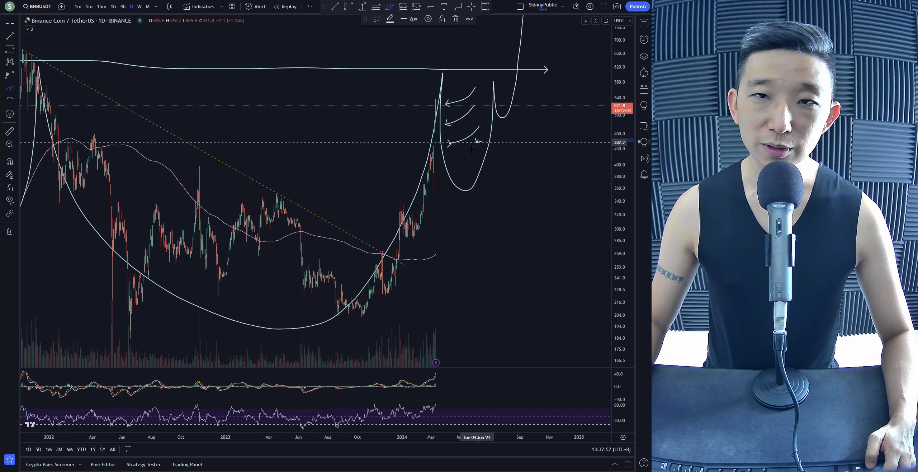
{"action": "mouse_move", "coordinate": [551, 156]}
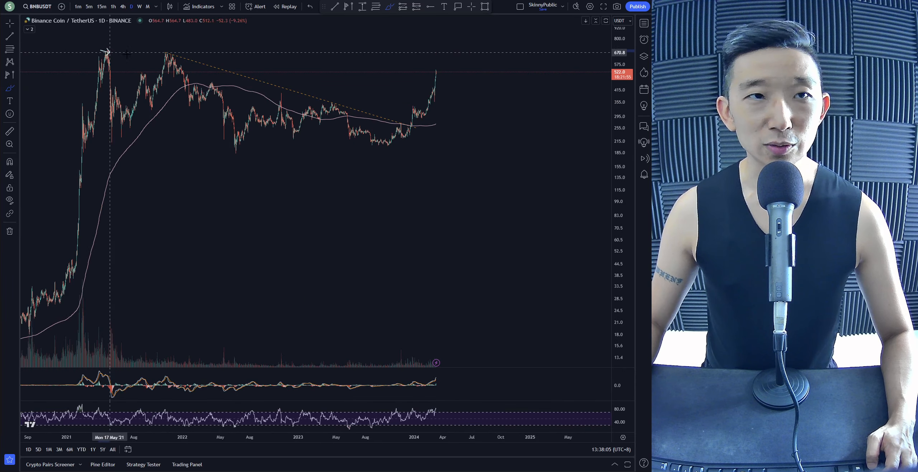
{"action": "left_click_drag", "start_coordinate": [106, 54], "coordinate": [504, 56]}
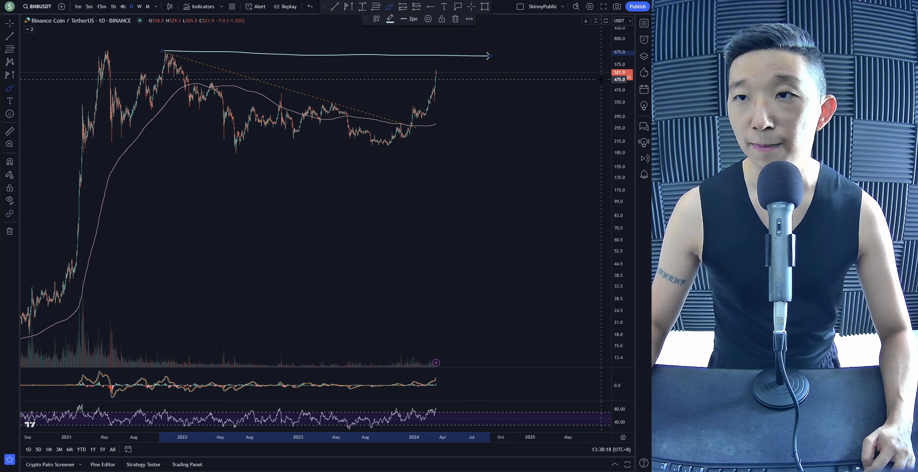
{"action": "mouse_move", "coordinate": [443, 67]}
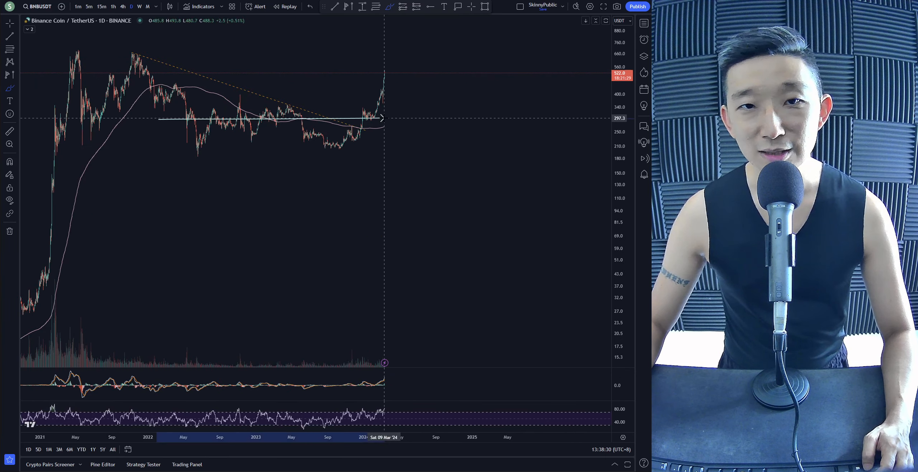
{"action": "left_click_drag", "start_coordinate": [101, 56], "coordinate": [433, 59]}
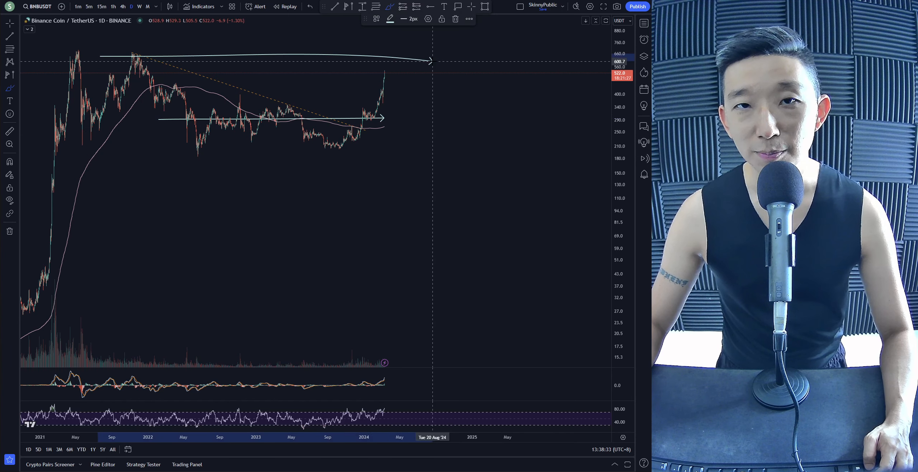
{"action": "left_click_drag", "start_coordinate": [388, 63], "coordinate": [404, 101]}
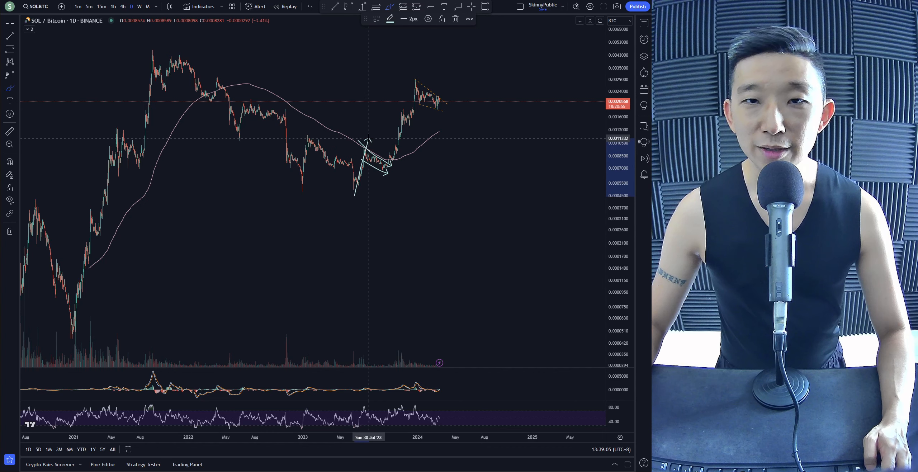
{"action": "mouse_move", "coordinate": [385, 173]}
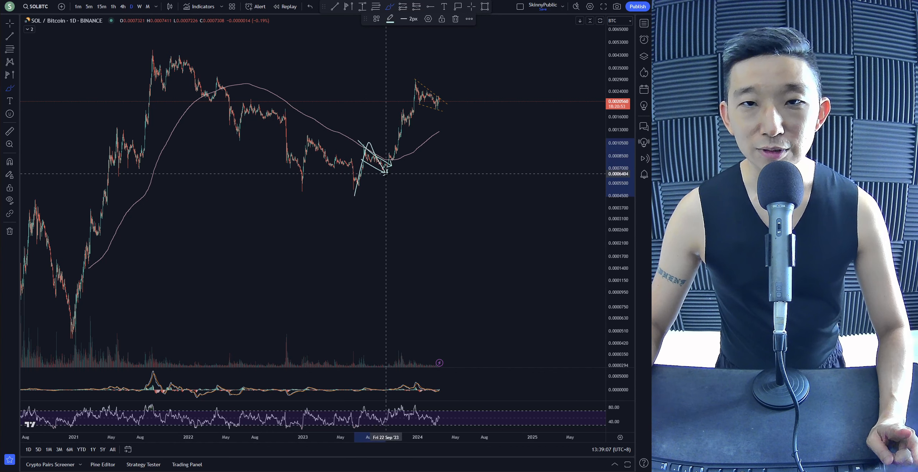
{"action": "mouse_move", "coordinate": [420, 82]}
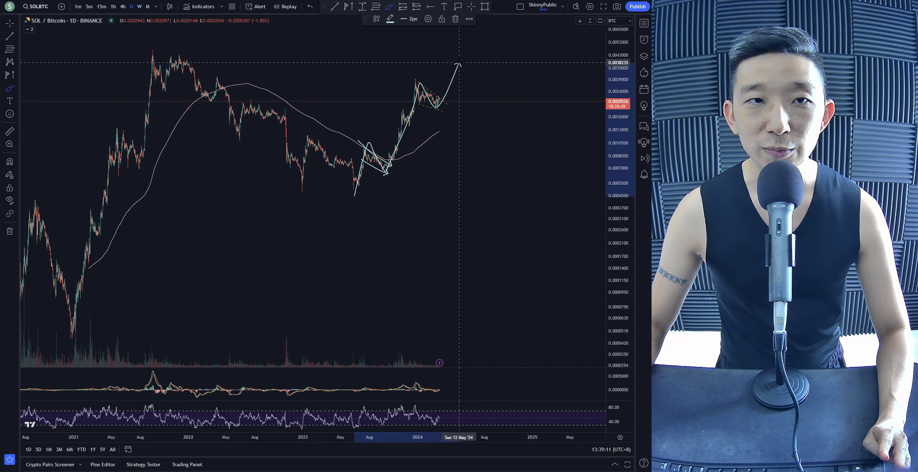
{"action": "mouse_move", "coordinate": [435, 174]}
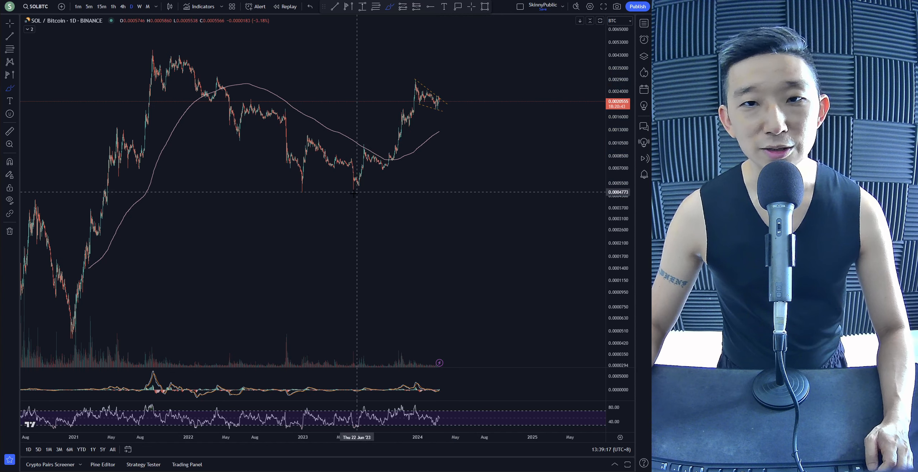
{"action": "left_click_drag", "start_coordinate": [345, 193], "coordinate": [460, 74]}
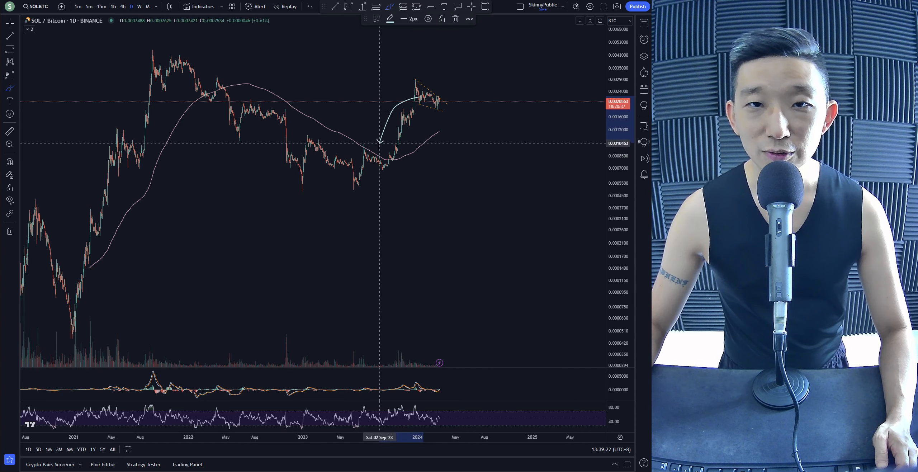
{"action": "mouse_move", "coordinate": [445, 175]}
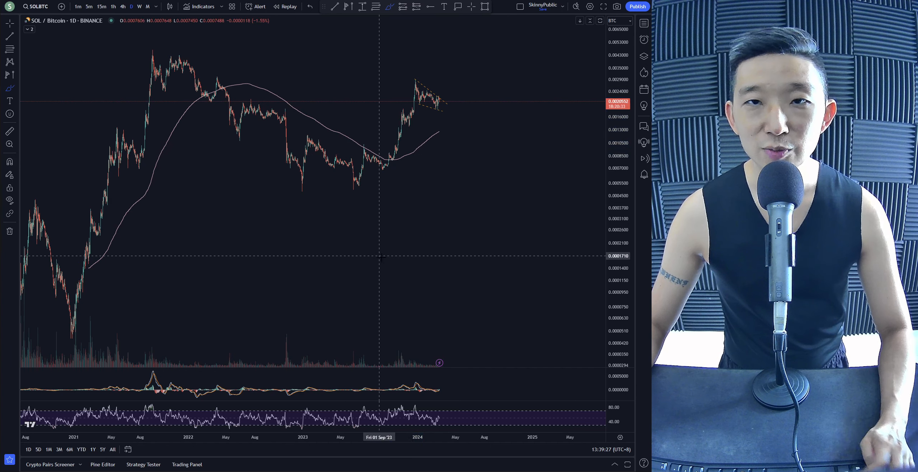
{"action": "left_click_drag", "start_coordinate": [363, 316], "coordinate": [515, 199]}
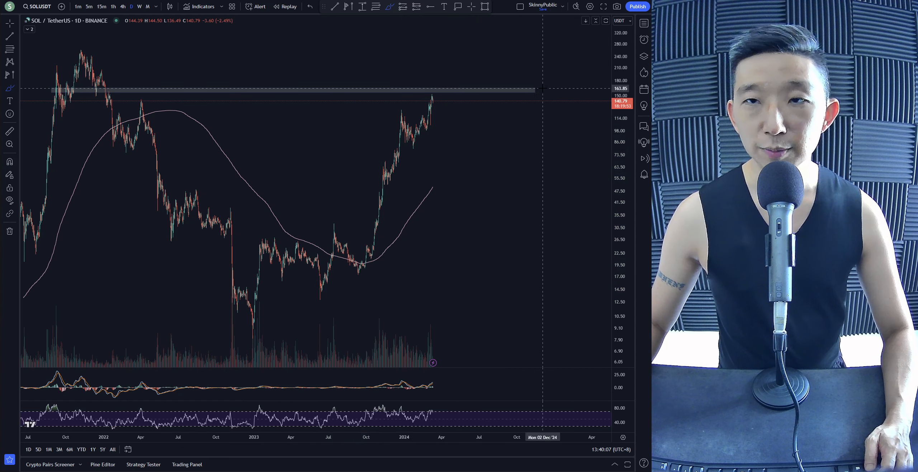
{"action": "mouse_move", "coordinate": [533, 206]}
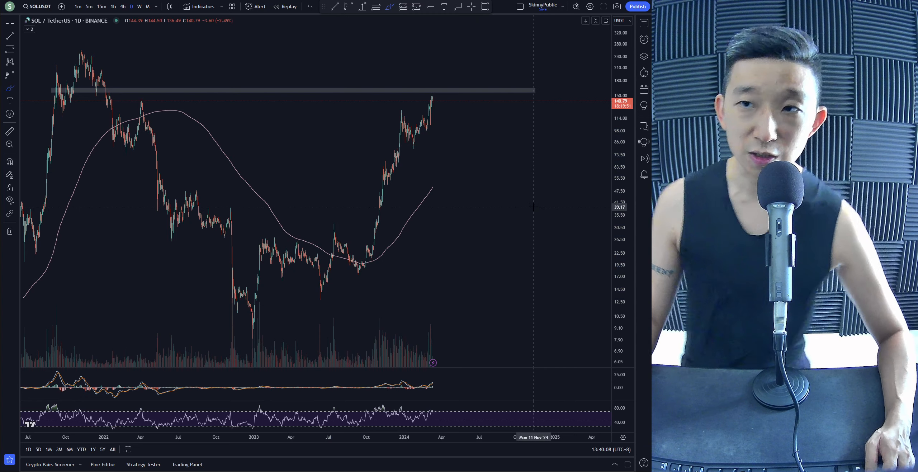
{"action": "mouse_move", "coordinate": [431, 104]}
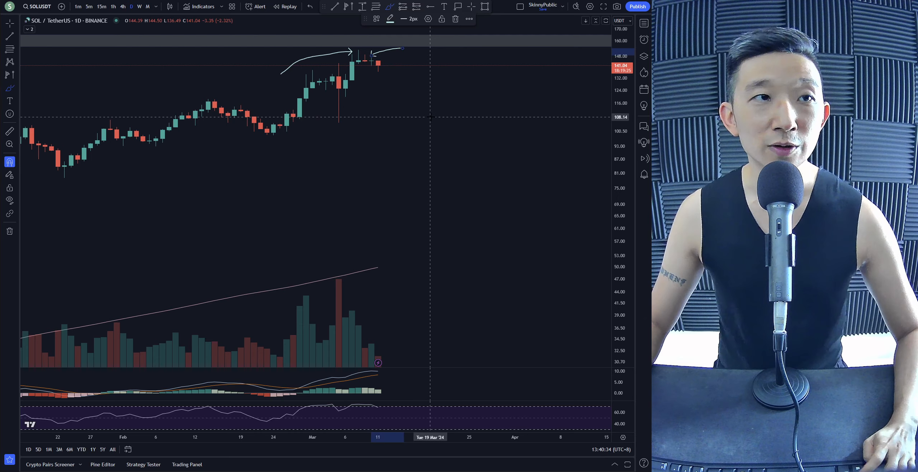
{"action": "left_click", "coordinate": [139, 6]}
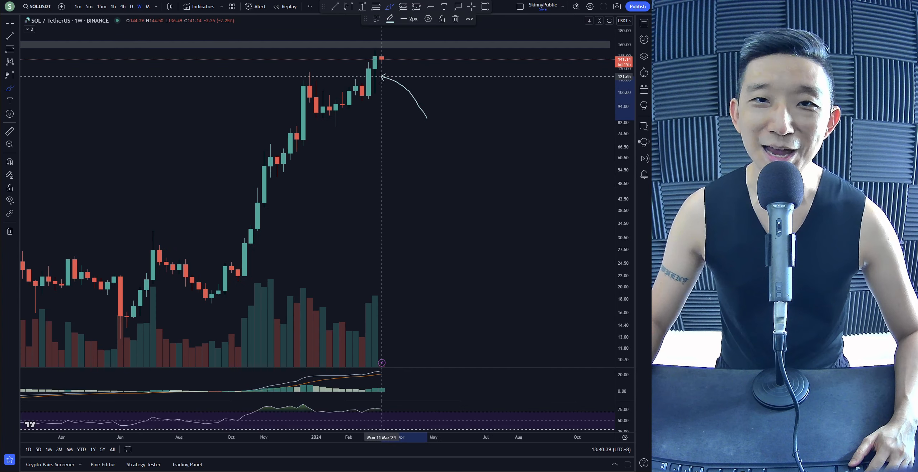
{"action": "mouse_move", "coordinate": [375, 89]}
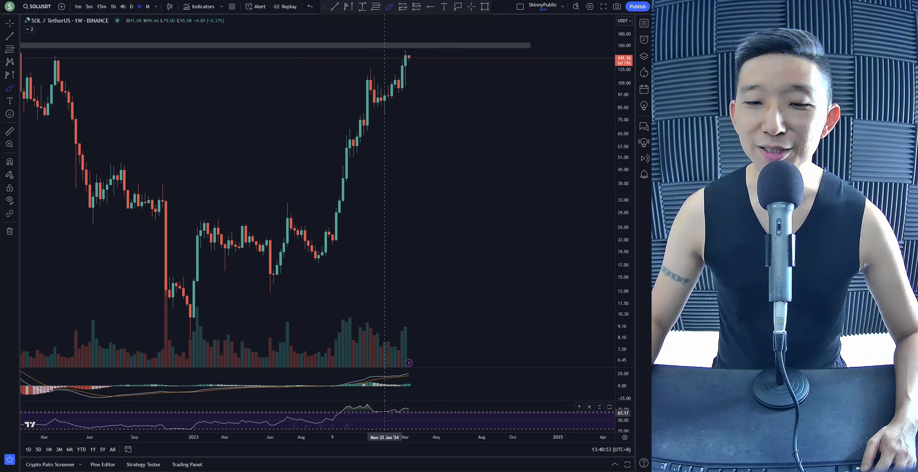
{"action": "mouse_move", "coordinate": [144, 235]}
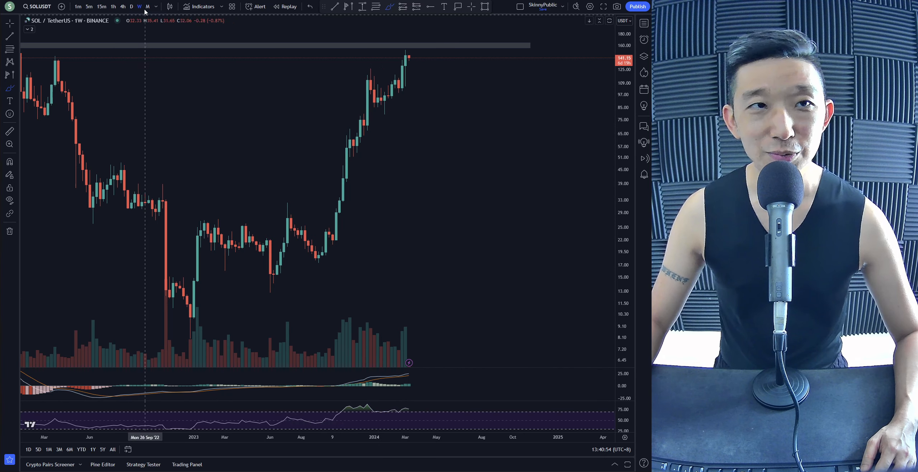
{"action": "left_click", "coordinate": [130, 6]}
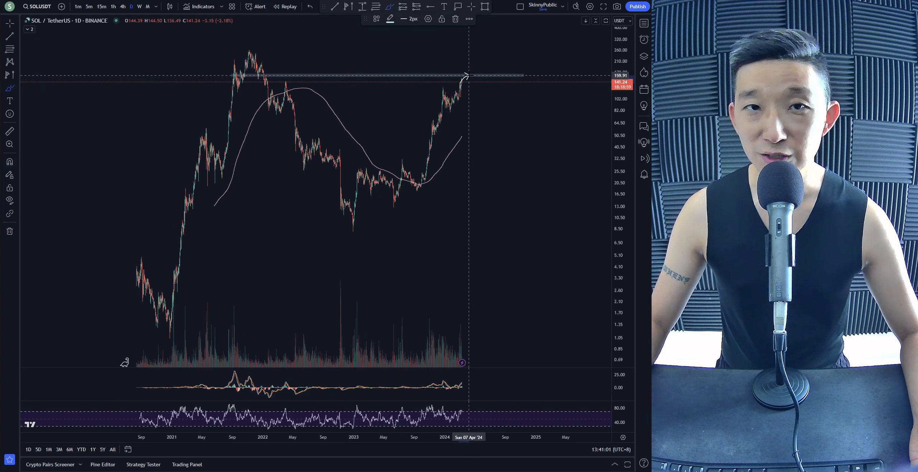
{"action": "mouse_move", "coordinate": [291, 76]}
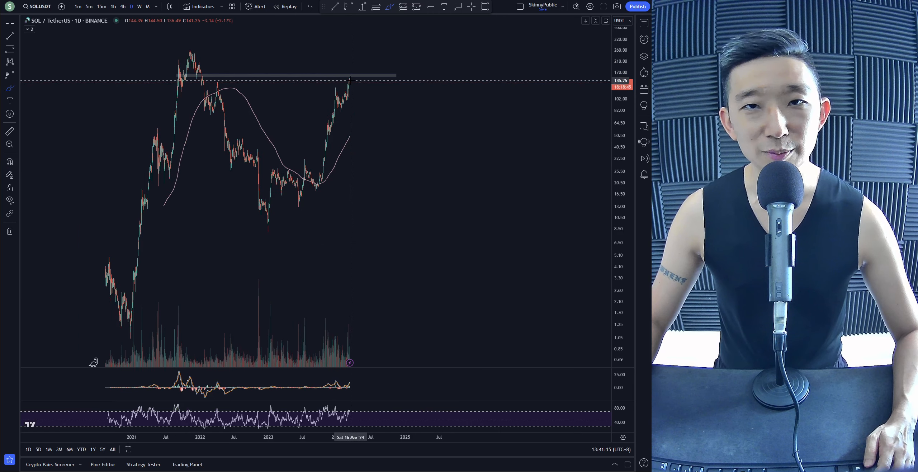
{"action": "mouse_move", "coordinate": [347, 169]}
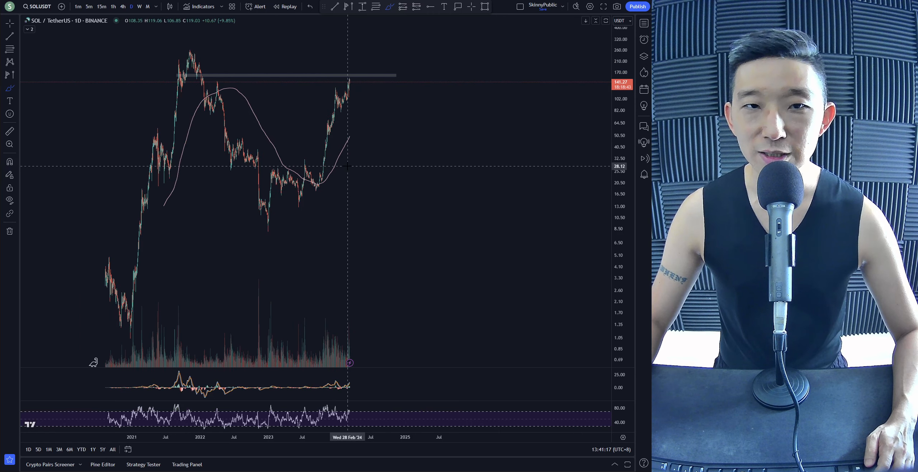
{"action": "mouse_move", "coordinate": [323, 185]}
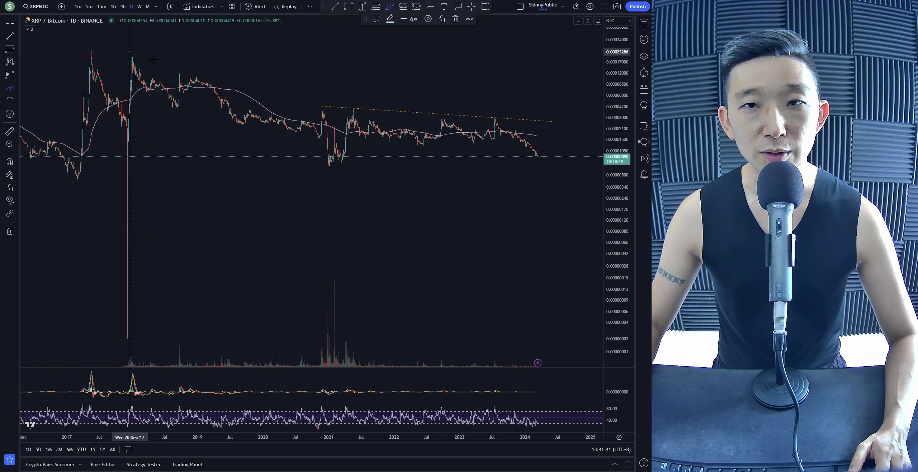
- Frame XRP/BTC's 2020–2024 price action and sketch a down arrow past the latest candle
{"action": "left_click_drag", "start_coordinate": [131, 54], "coordinate": [556, 163]}
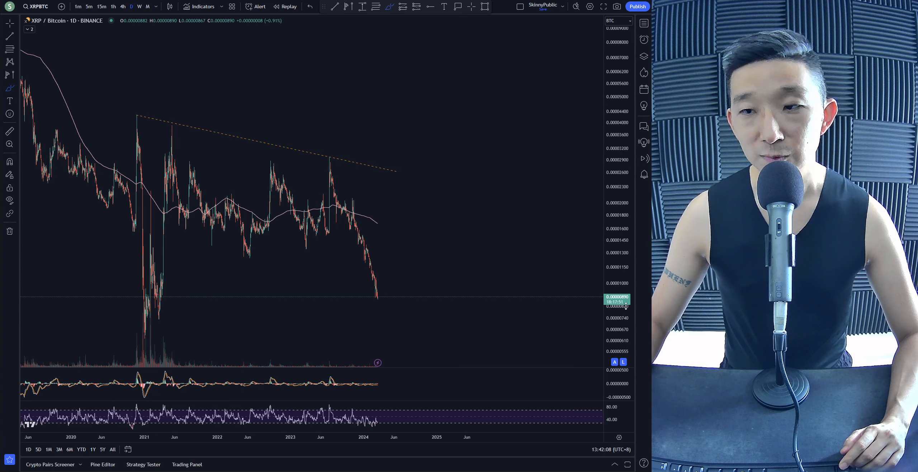
{"action": "mouse_move", "coordinate": [383, 309]}
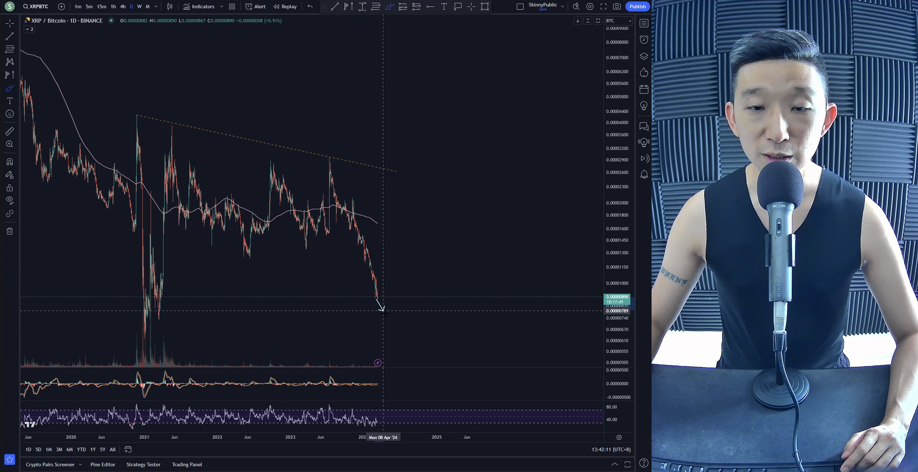
{"action": "left_click_drag", "start_coordinate": [378, 300], "coordinate": [425, 271]}
{"action": "type", "text": "XRPU"}
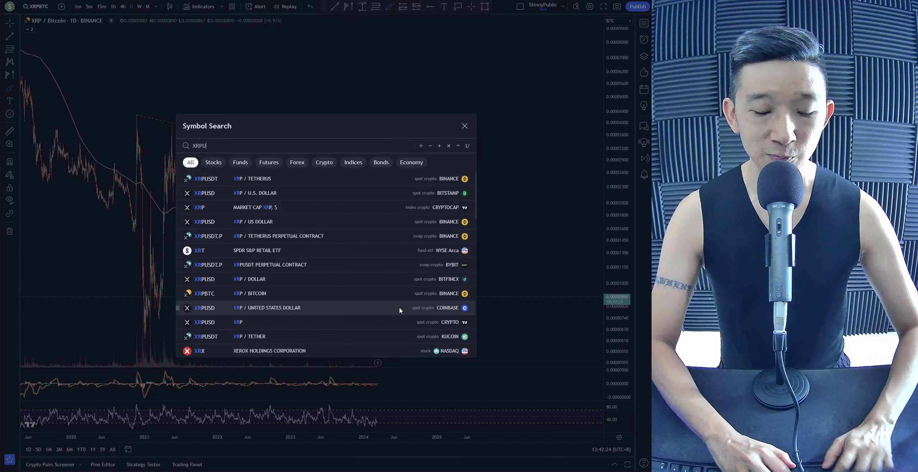
- Load Binance XRPUSDT, sketch triangle boundaries with breakout arrows, and focus on 2023 onward
{"action": "left_click", "coordinate": [263, 179]}
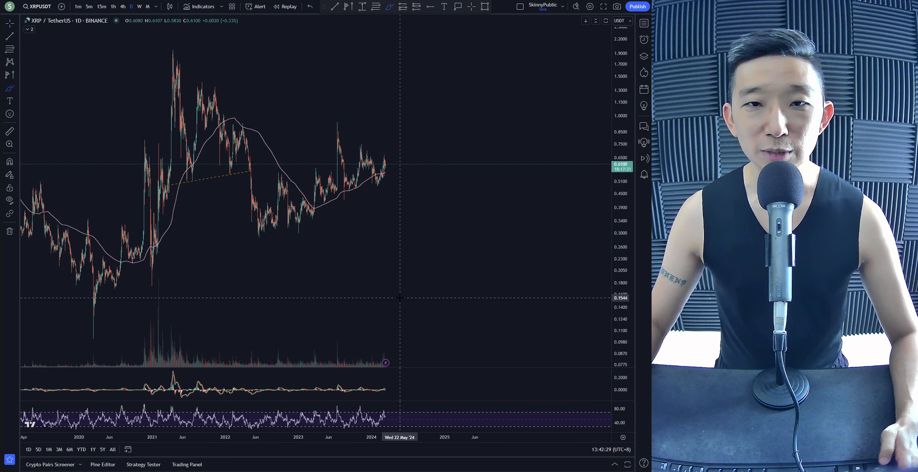
{"action": "mouse_move", "coordinate": [259, 240]}
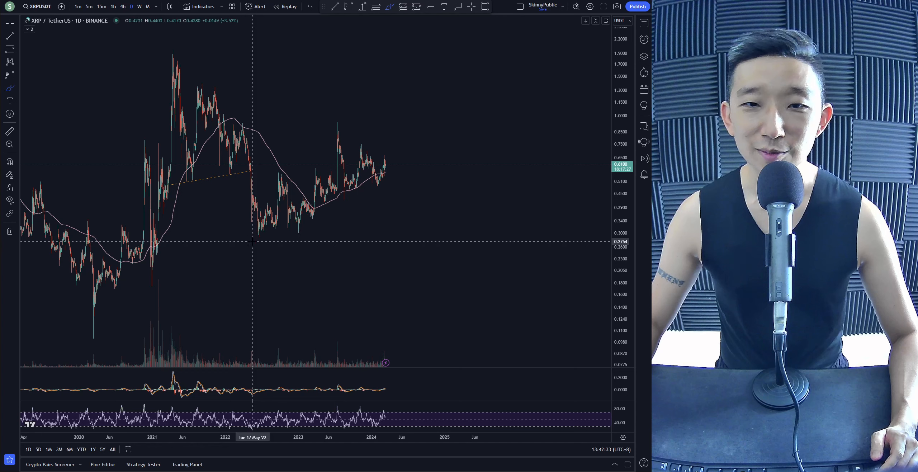
{"action": "left_click_drag", "start_coordinate": [266, 242], "coordinate": [417, 167]}
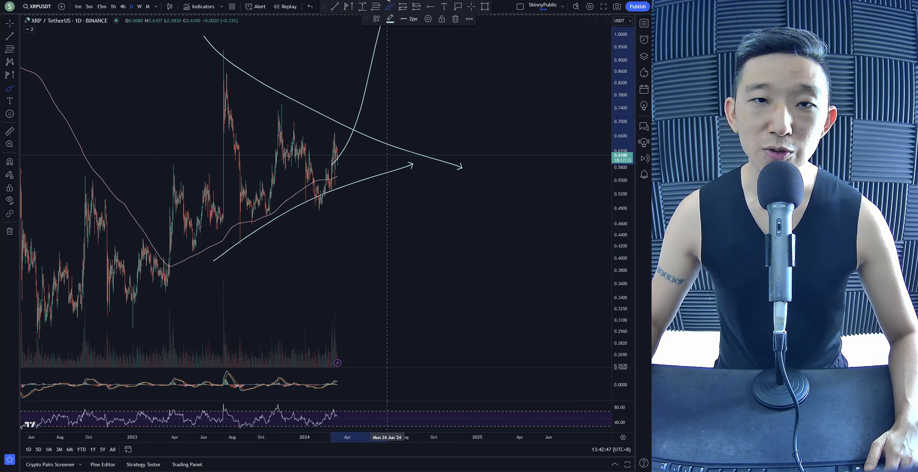
{"action": "mouse_move", "coordinate": [461, 266]}
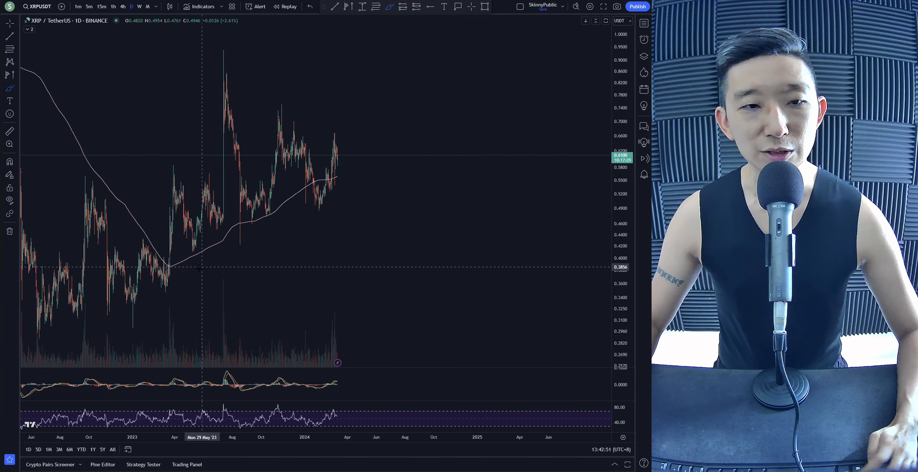
{"action": "left_click_drag", "start_coordinate": [167, 272], "coordinate": [360, 167]}
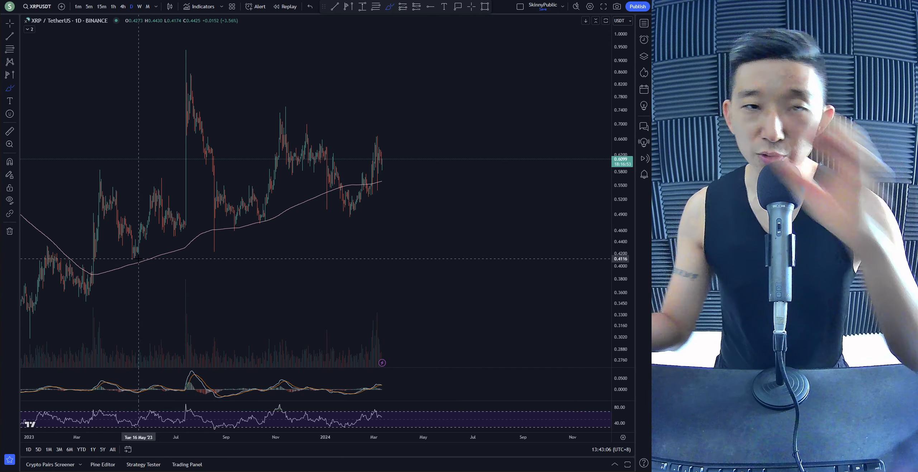
- Brush a rising support curve, a drop from the latest high onto it, and choppy sideways movement
{"action": "left_click_drag", "start_coordinate": [123, 260], "coordinate": [261, 234]}
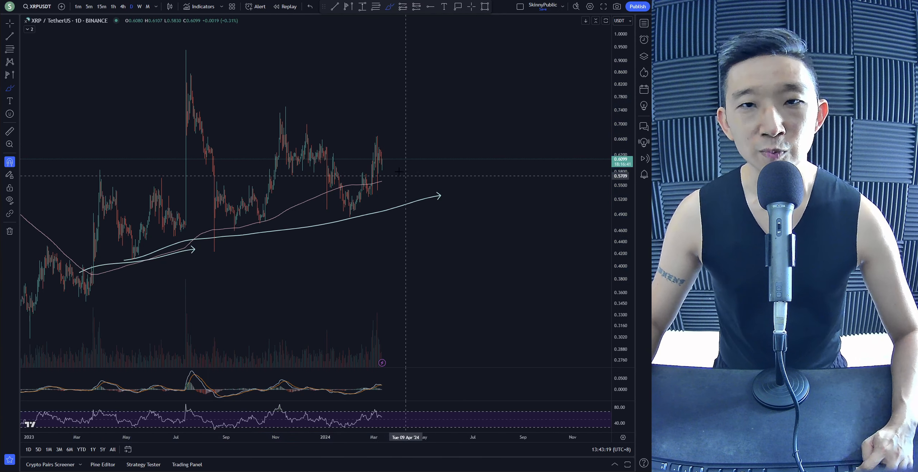
{"action": "left_click_drag", "start_coordinate": [383, 155], "coordinate": [410, 196]}
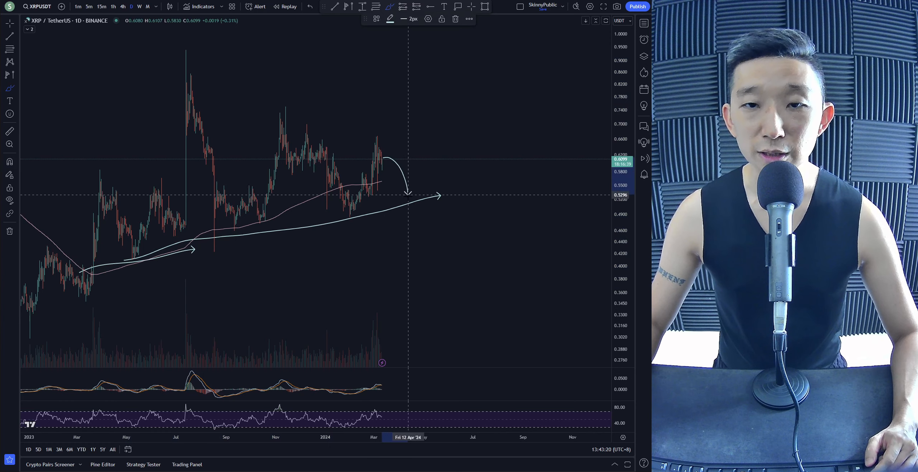
{"action": "mouse_move", "coordinate": [410, 204]}
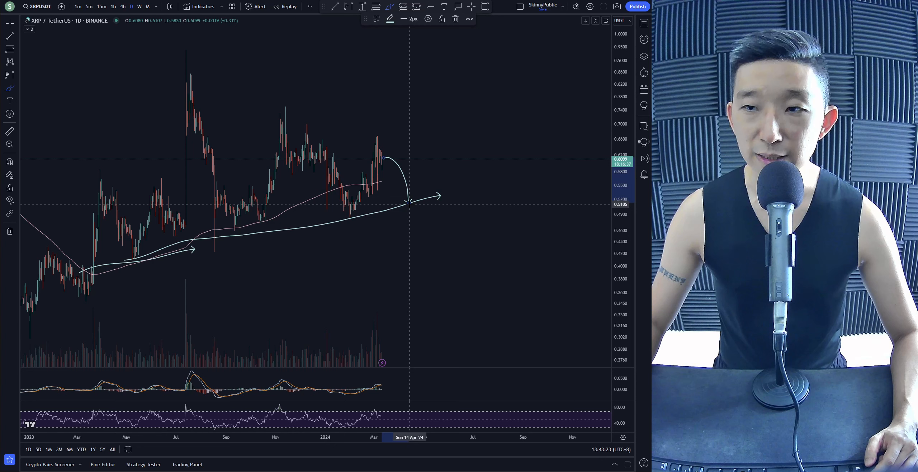
{"action": "mouse_move", "coordinate": [188, 79]}
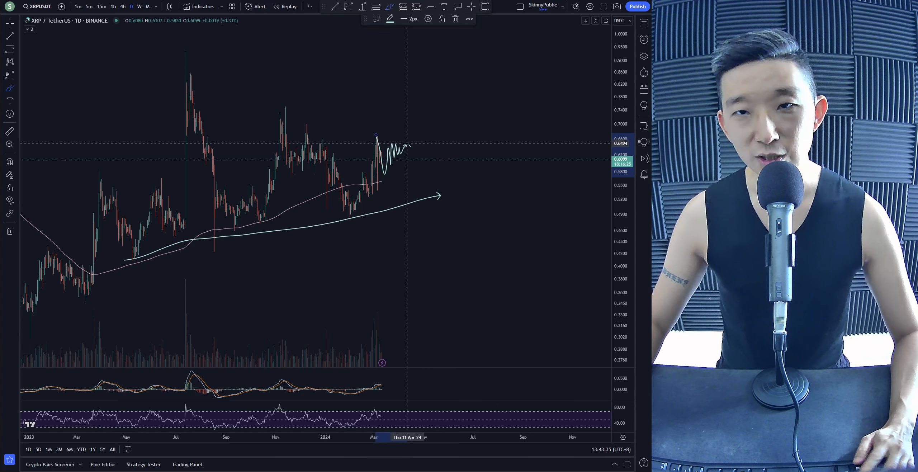
{"action": "mouse_move", "coordinate": [400, 141]}
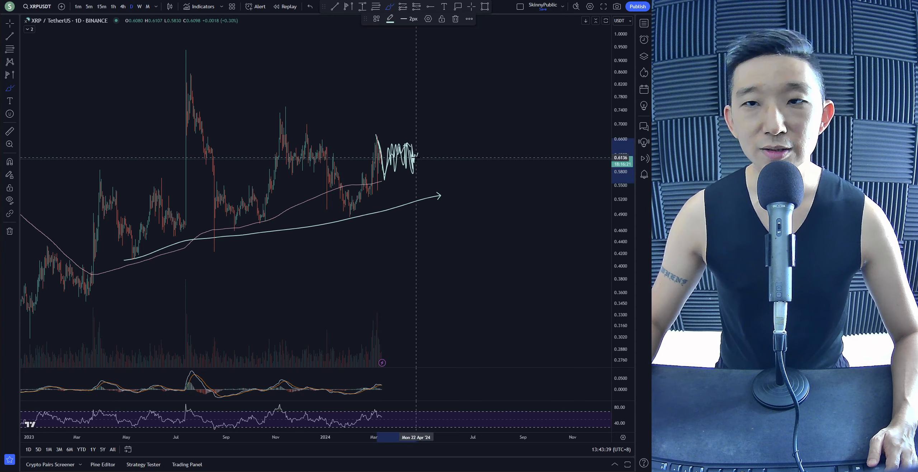
{"action": "left_click_drag", "start_coordinate": [421, 155], "coordinate": [439, 56]}
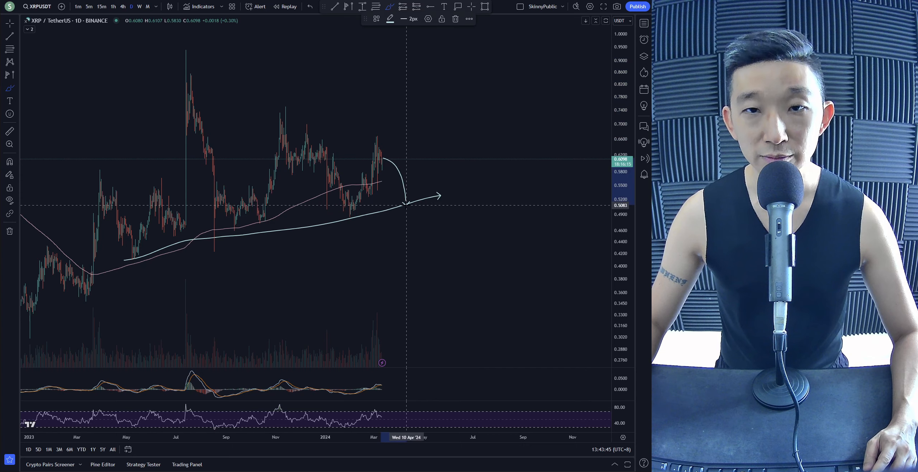
{"action": "mouse_move", "coordinate": [414, 218]}
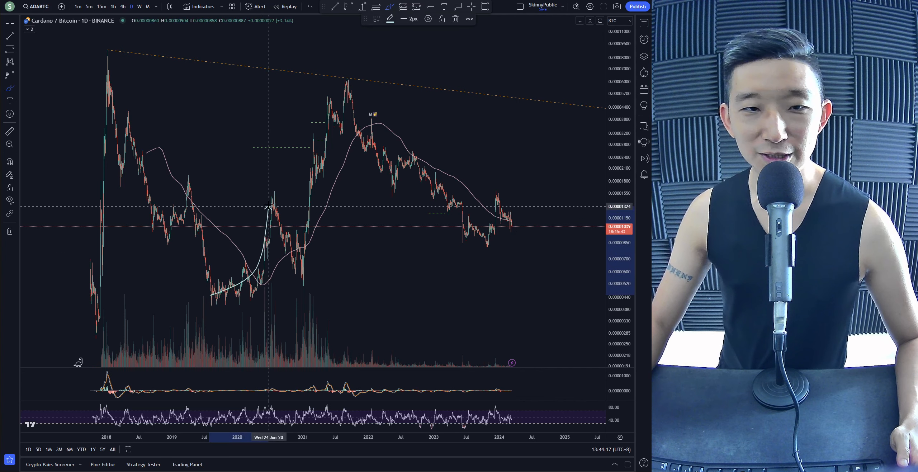
{"action": "mouse_move", "coordinate": [296, 269]}
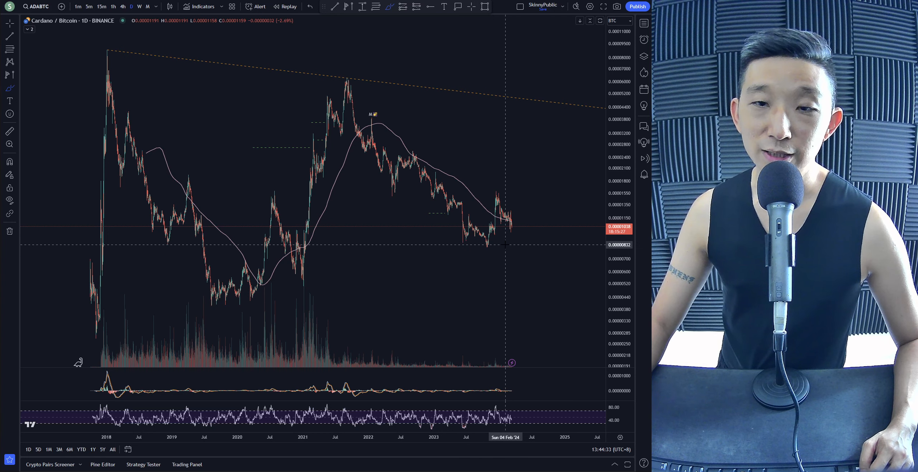
{"action": "mouse_move", "coordinate": [530, 261]}
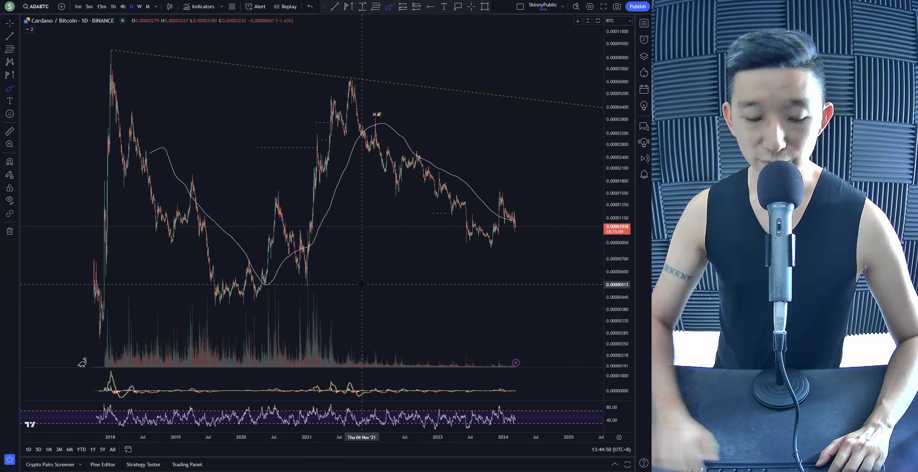
- Open Symbol Search from the top-left symbol field to look up ADAUSDT
{"action": "left_click", "coordinate": [38, 7]}
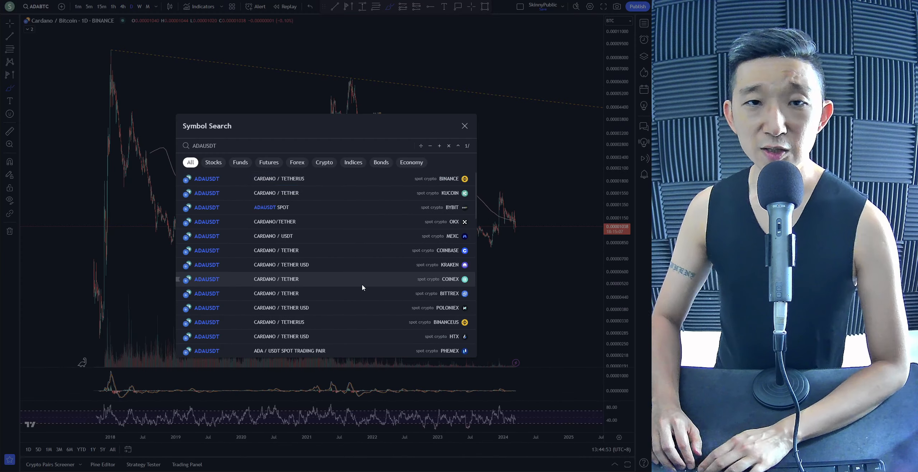
- Load Binance ADAUSDT and pan along its 2021–2024 daily history
{"action": "left_click", "coordinate": [207, 178]}
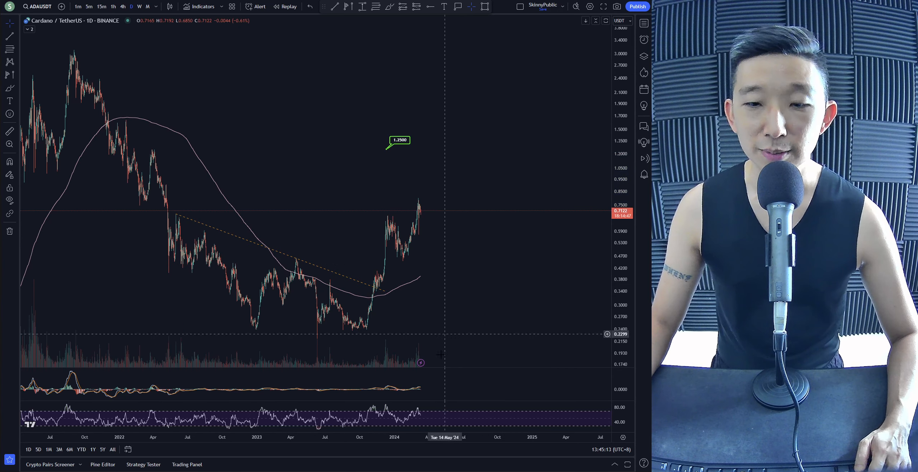
{"action": "mouse_move", "coordinate": [437, 265]}
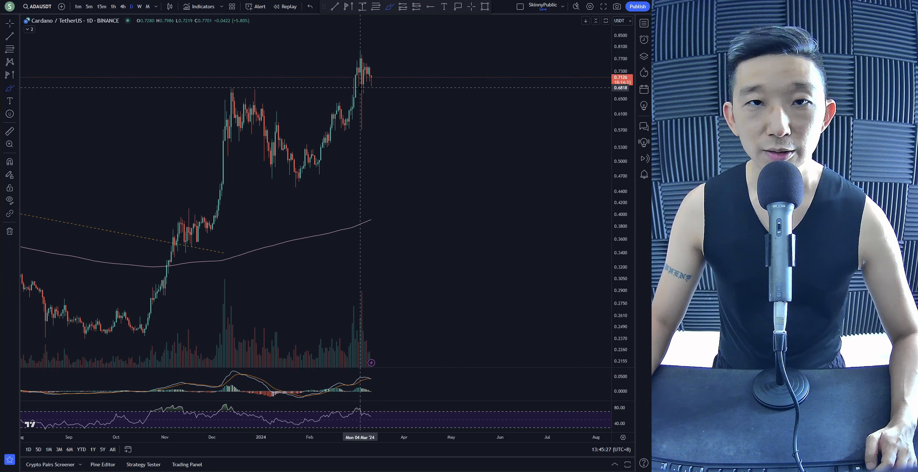
{"action": "mouse_move", "coordinate": [149, 267]}
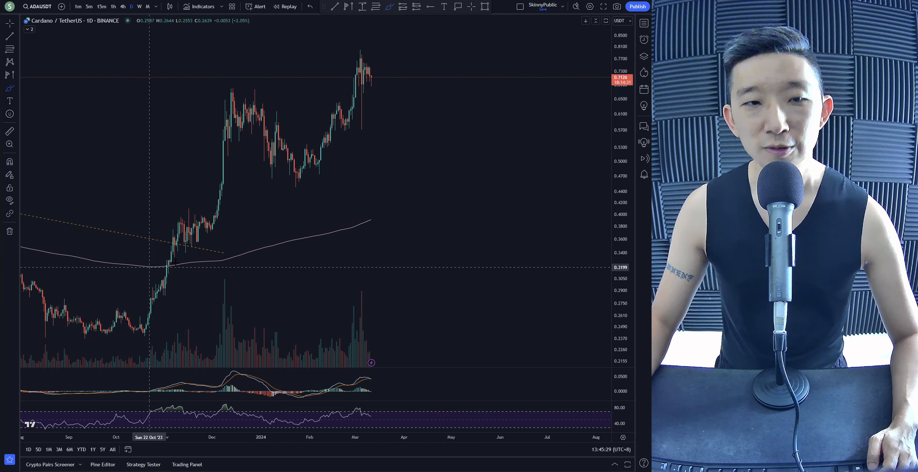
{"action": "left_click_drag", "start_coordinate": [170, 263], "coordinate": [513, 111]}
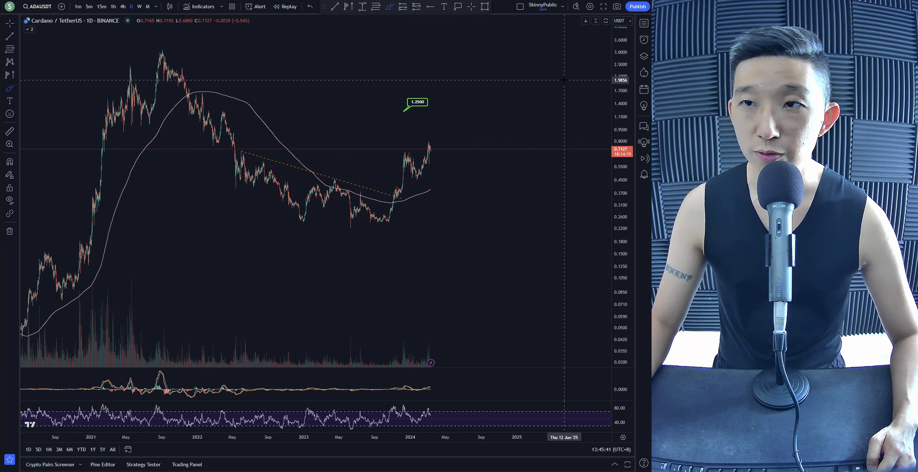
{"action": "mouse_move", "coordinate": [454, 152]}
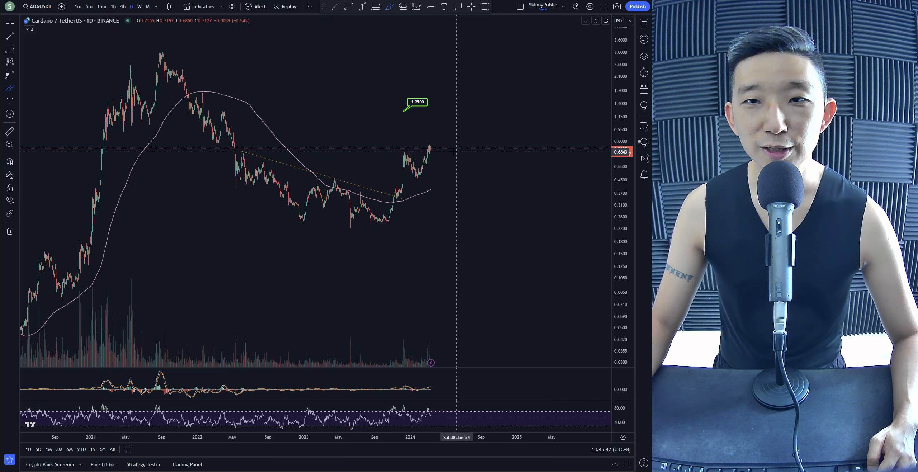
{"action": "mouse_move", "coordinate": [385, 226]}
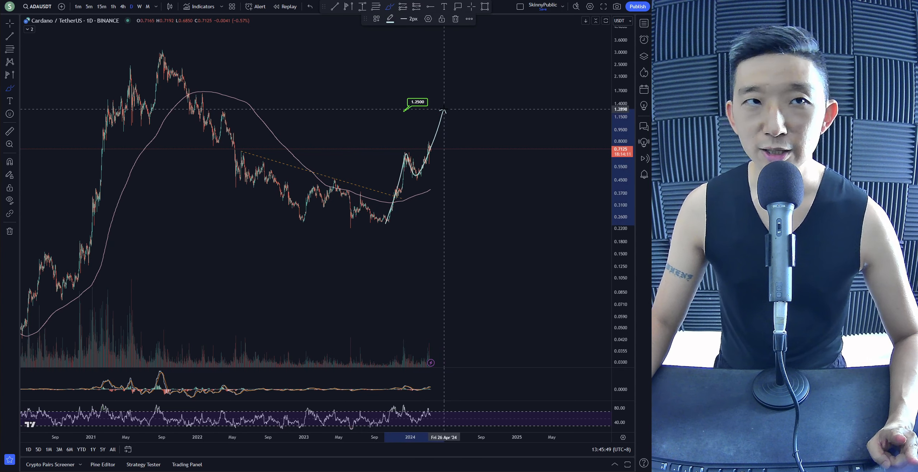
{"action": "mouse_move", "coordinate": [443, 111]}
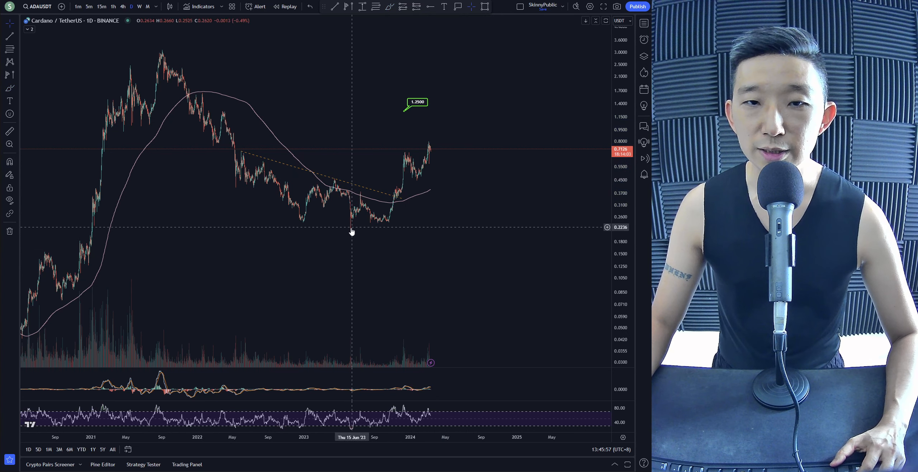
- Measure Cardano's rally from the June 2023 low to late December 2023 (about 209%)
{"action": "left_click_drag", "start_coordinate": [352, 229], "coordinate": [410, 158]}
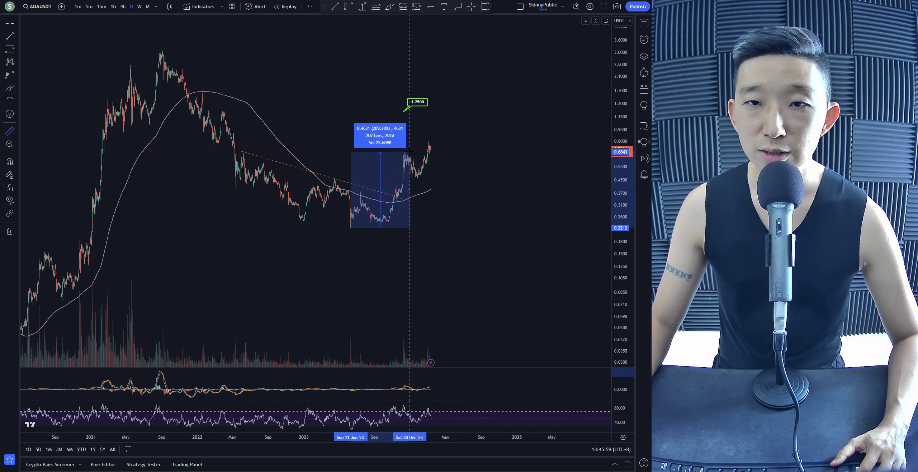
{"action": "mouse_move", "coordinate": [386, 153]}
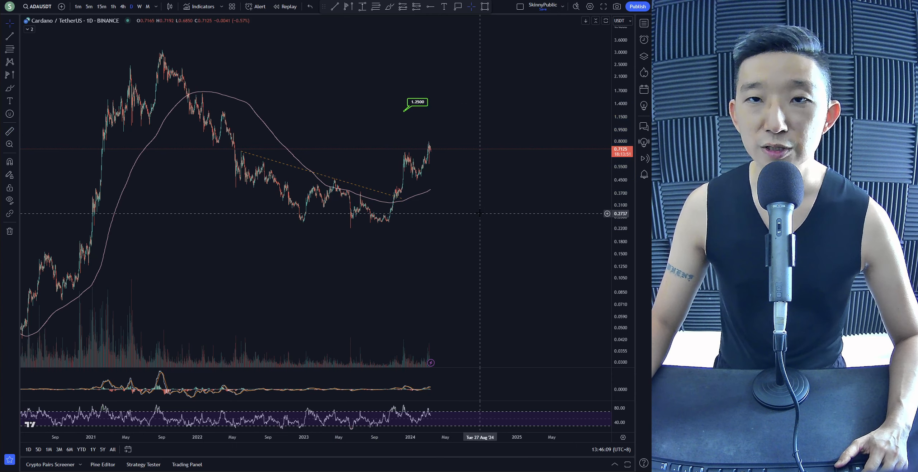
{"action": "mouse_move", "coordinate": [497, 231]}
{"action": "type", "text": "DOGEBTC"}
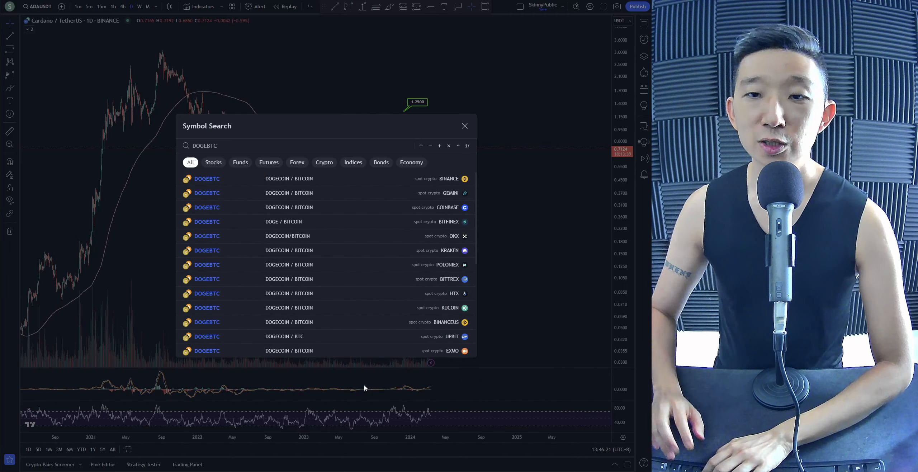
- Open the Binance DOGEBTC daily chart from Symbol Search
{"action": "left_click", "coordinate": [206, 178]}
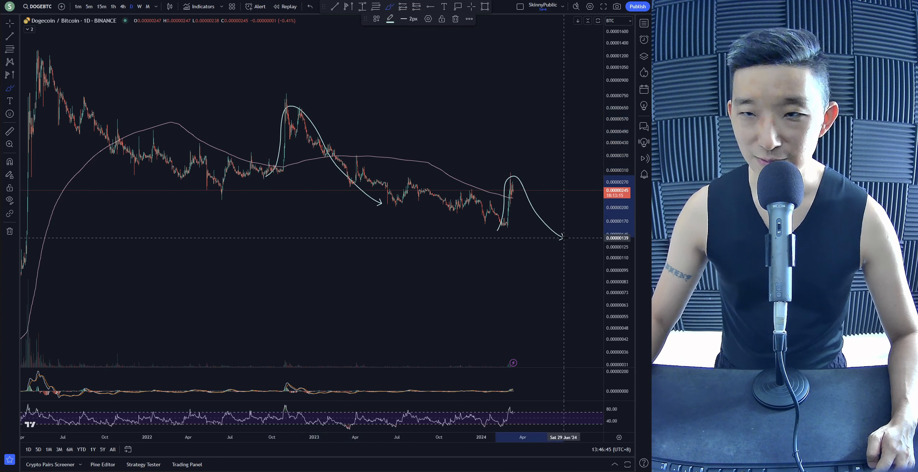
{"action": "mouse_move", "coordinate": [330, 170]}
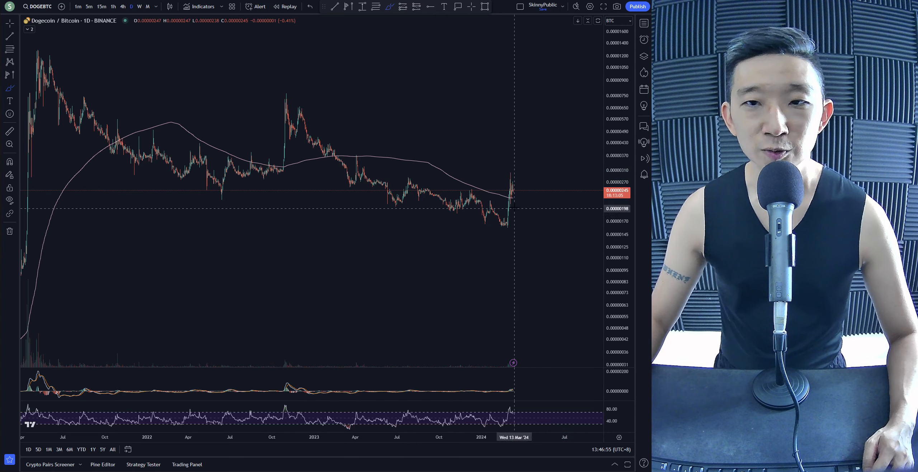
{"action": "mouse_move", "coordinate": [479, 173]}
{"action": "type", "text": "DOGEUSDT"}
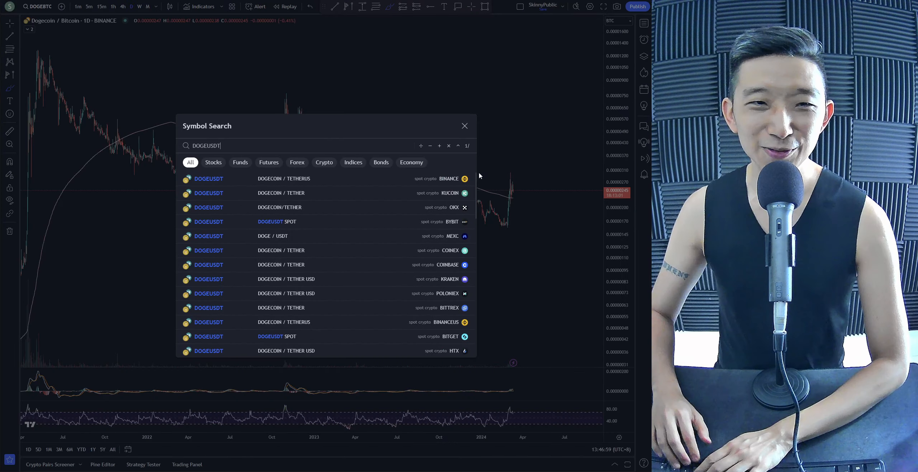
- Open Binance DOGEUSDT and sketch an arrow and consolidation range after the March spike
{"action": "left_click", "coordinate": [281, 179]}
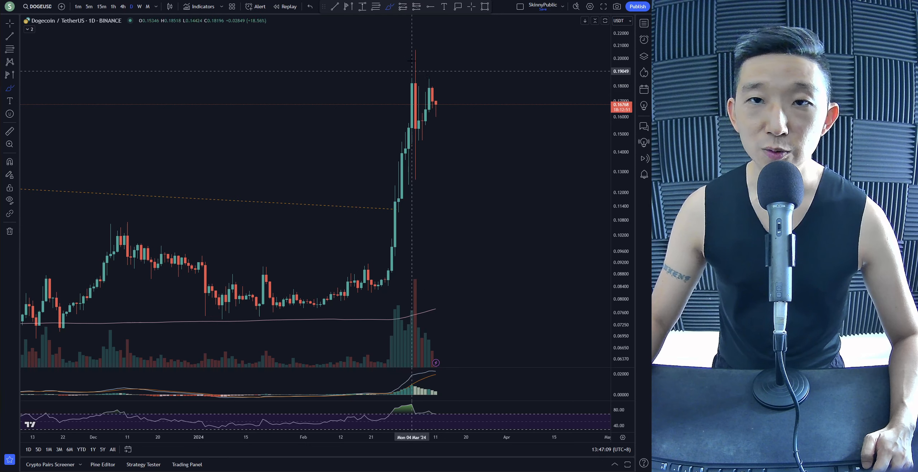
{"action": "mouse_move", "coordinate": [432, 235]}
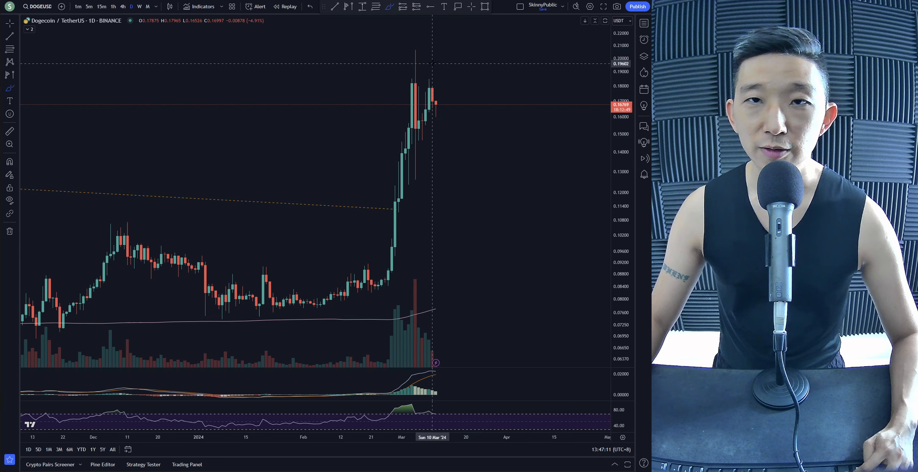
{"action": "left_click_drag", "start_coordinate": [375, 54], "coordinate": [571, 68]}
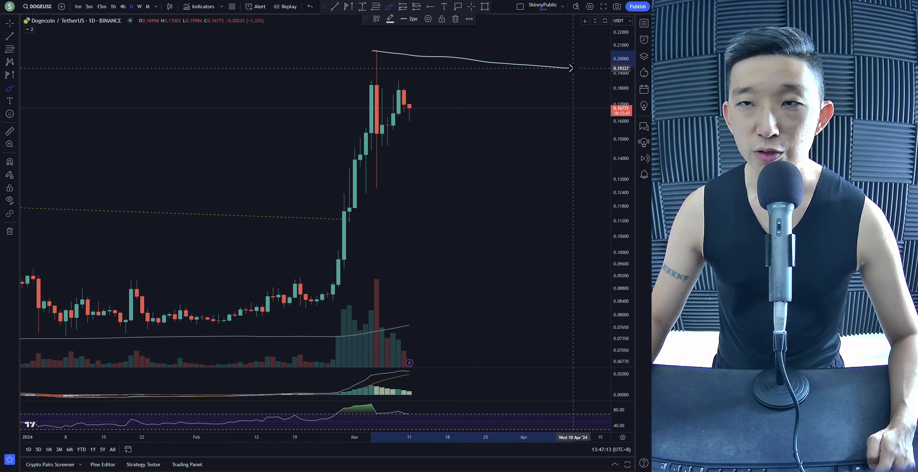
{"action": "left_click_drag", "start_coordinate": [374, 186], "coordinate": [576, 184]}
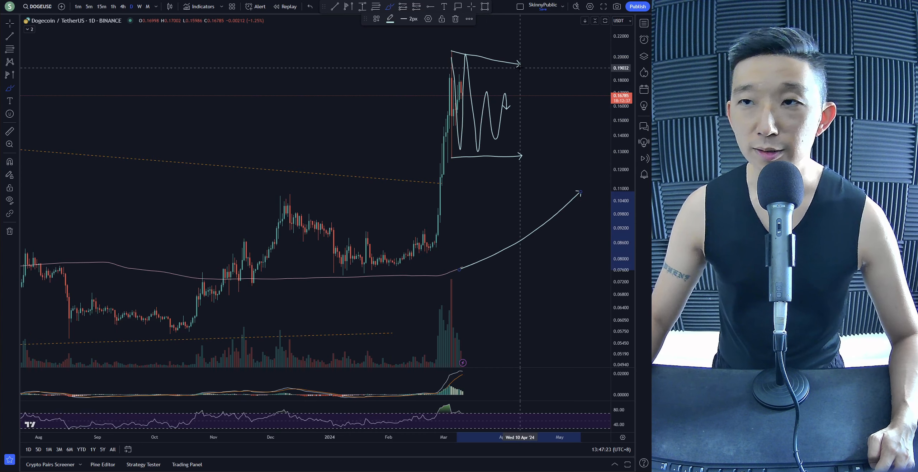
{"action": "mouse_move", "coordinate": [525, 157]}
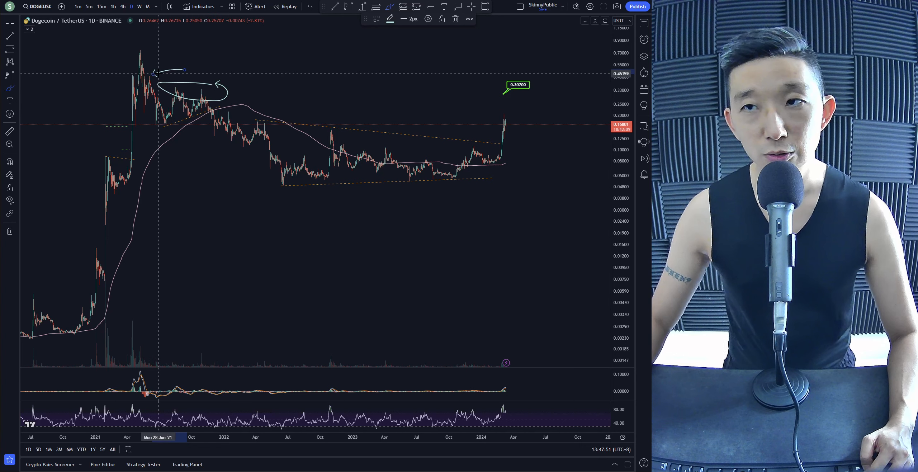
{"action": "mouse_move", "coordinate": [266, 107]}
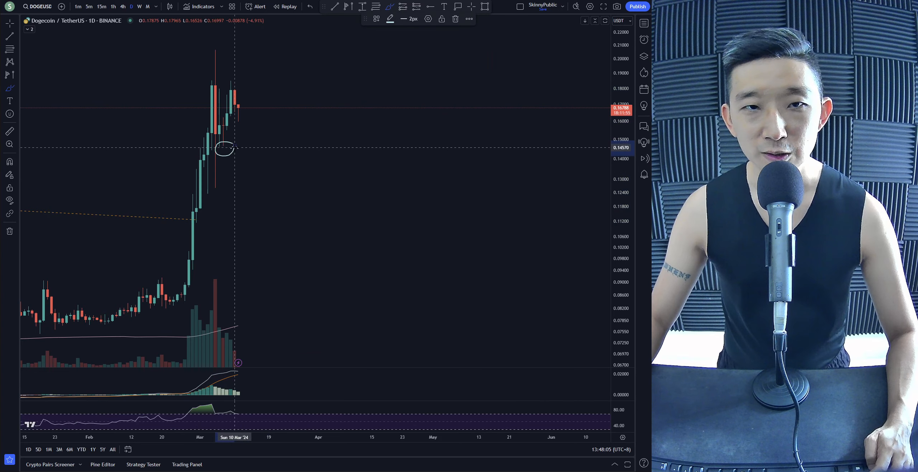
{"action": "mouse_move", "coordinate": [471, 135]}
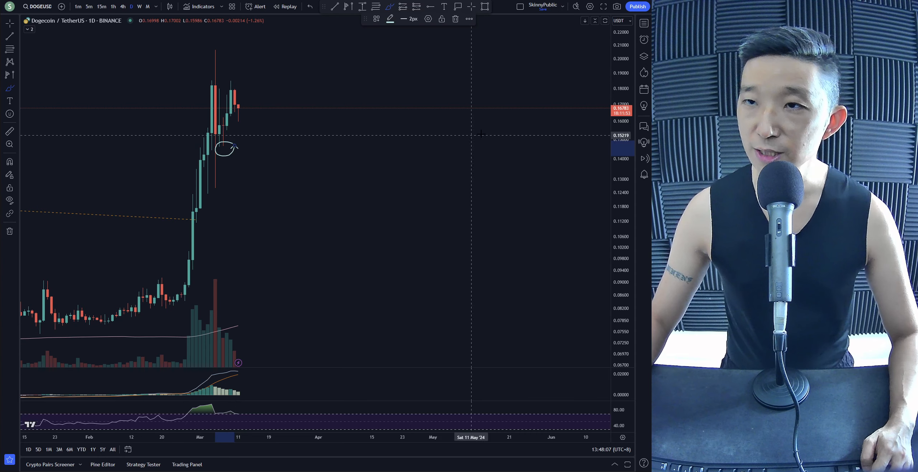
{"action": "left_click_drag", "start_coordinate": [237, 94], "coordinate": [275, 141]}
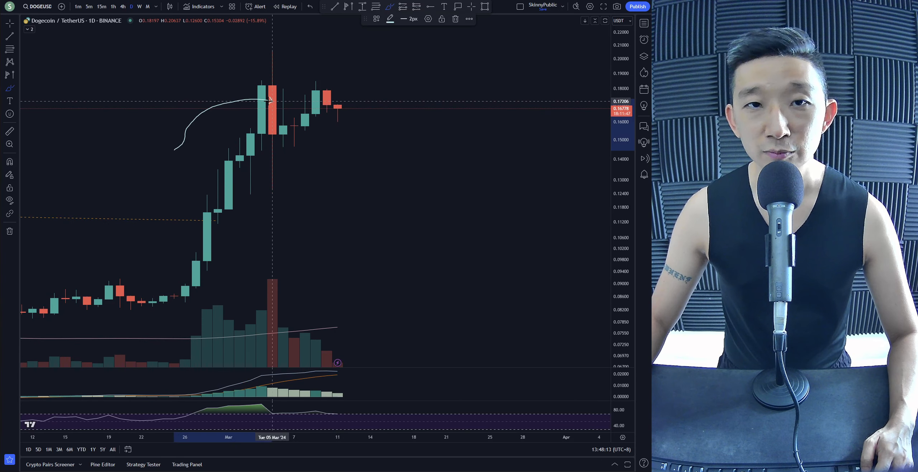
{"action": "mouse_move", "coordinate": [270, 96]}
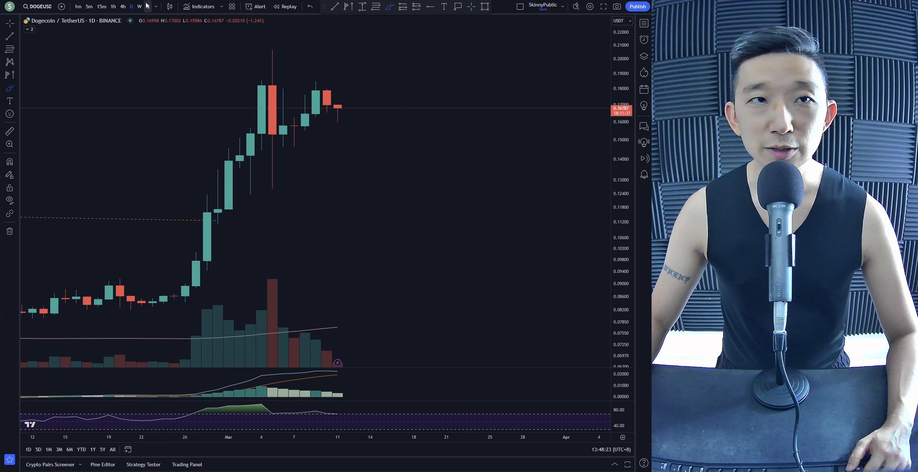
{"action": "left_click", "coordinate": [139, 6]}
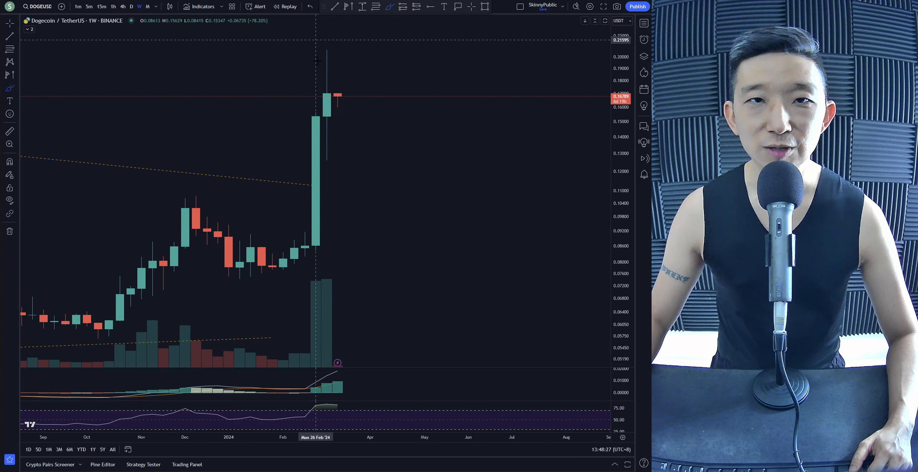
{"action": "mouse_move", "coordinate": [337, 79]}
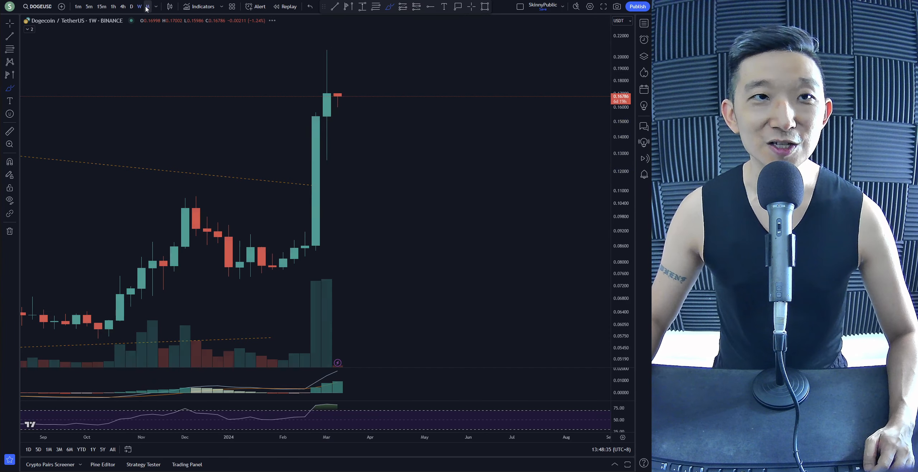
{"action": "left_click", "coordinate": [147, 7]}
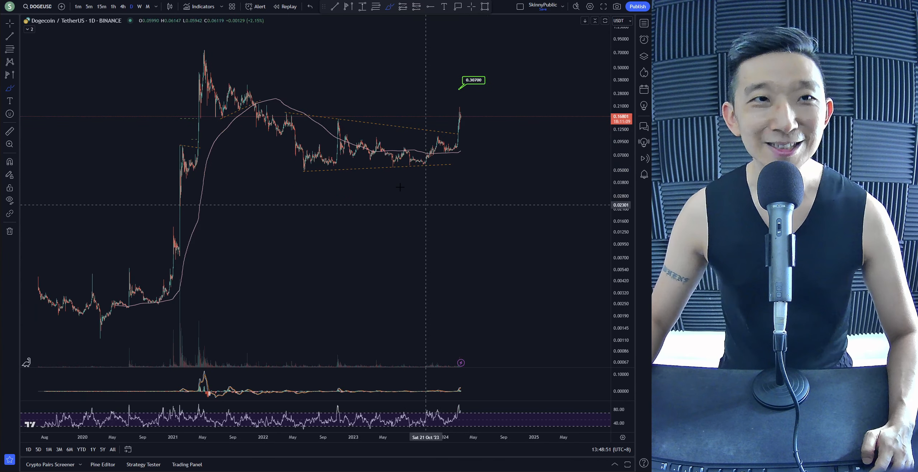
{"action": "mouse_move", "coordinate": [390, 221]}
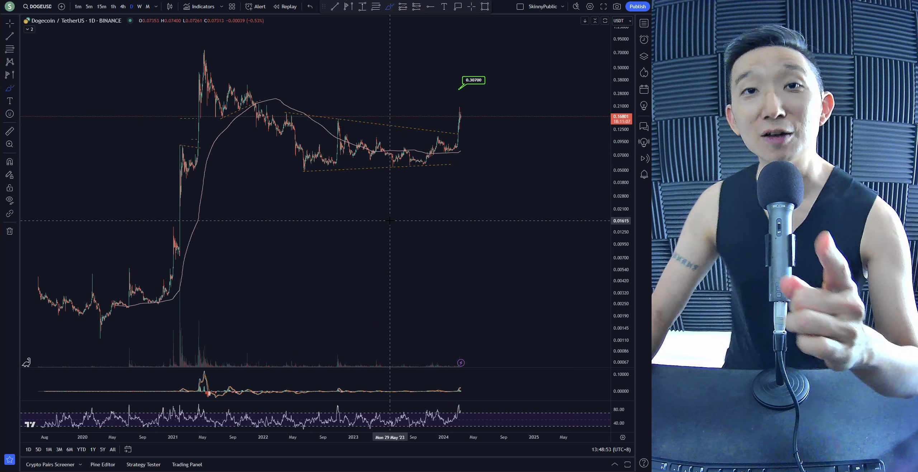